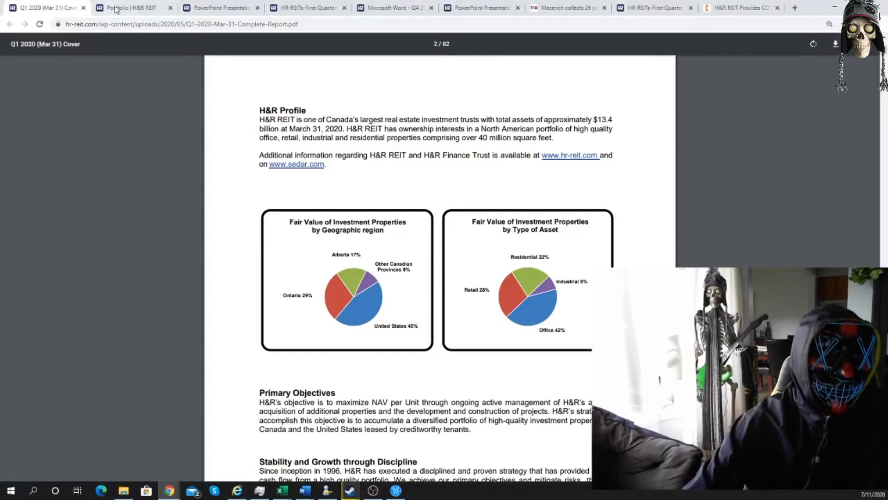
# Step: Show the H&R REIT portfolio page with its North American property map and property table
pyautogui.click(133, 8)
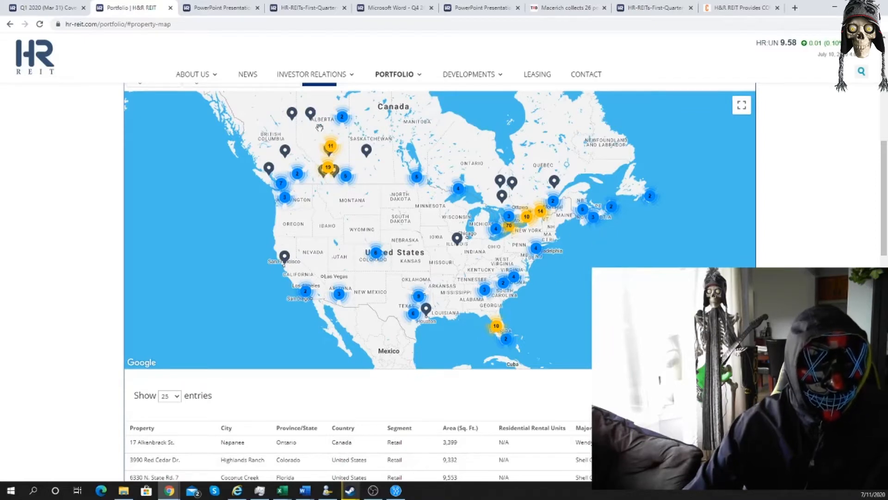
pyautogui.moveTo(305, 237)
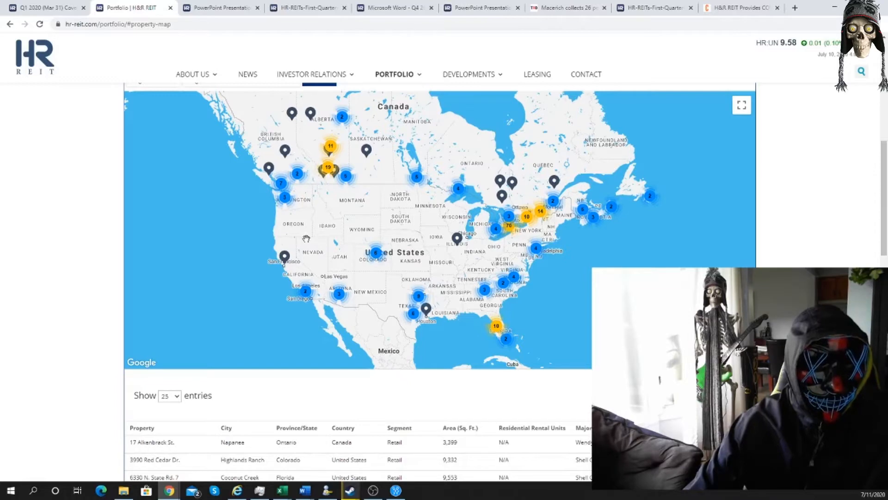
pyautogui.moveTo(277, 310)
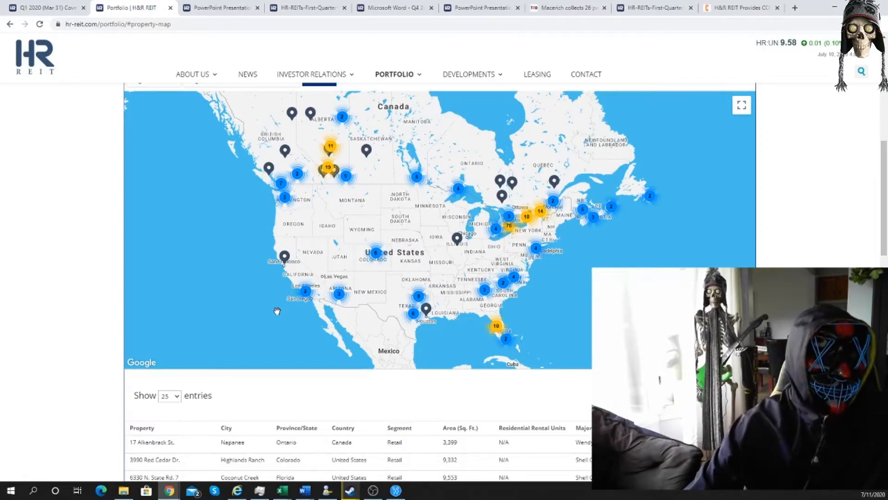
pyautogui.moveTo(364, 179)
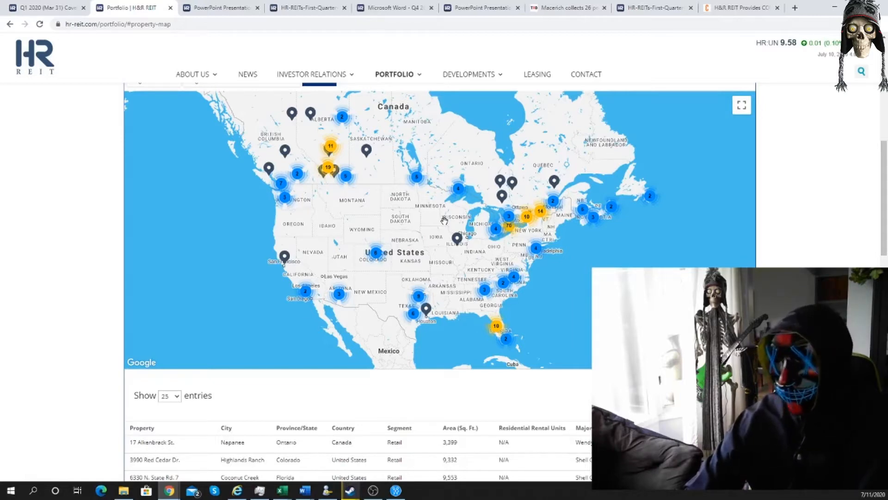
# Step: Bring up the Barchart six-month interactive chart of HR-UN.TO in its own window
pyautogui.click(181, 8)
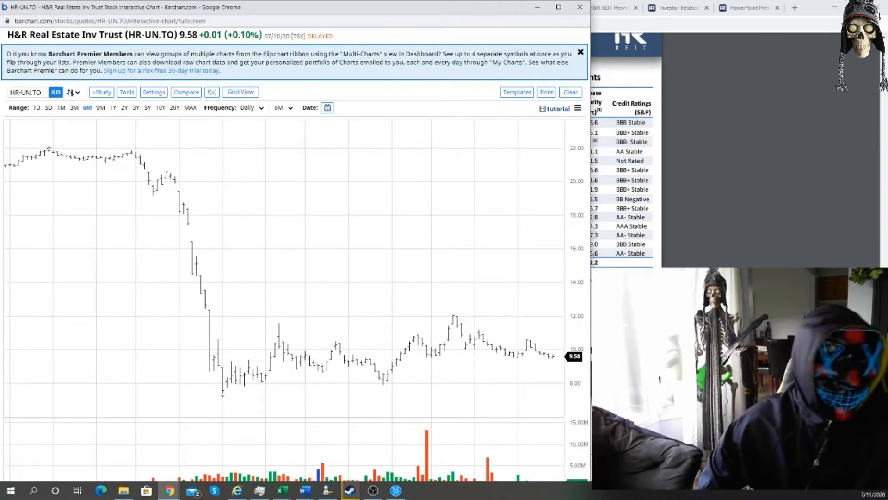
# Step: Widen the HR-UN.TO chart range to nine months, then to two years
pyautogui.click(100, 107)
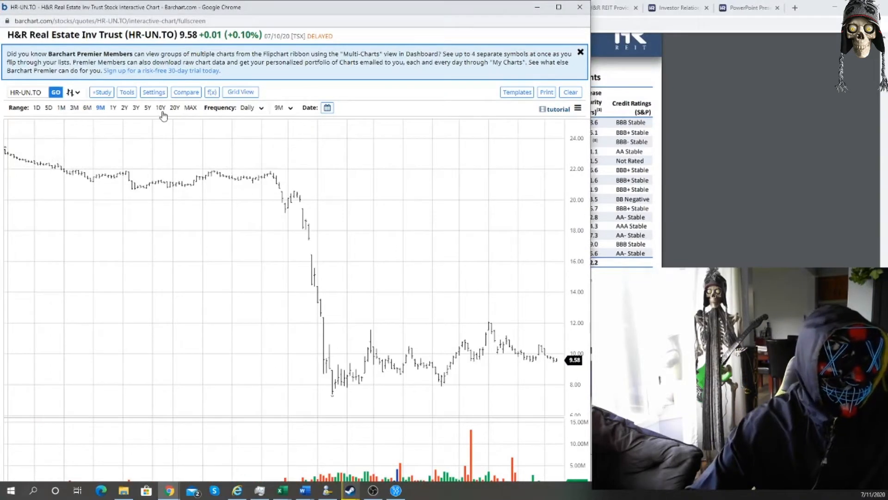
pyautogui.click(124, 108)
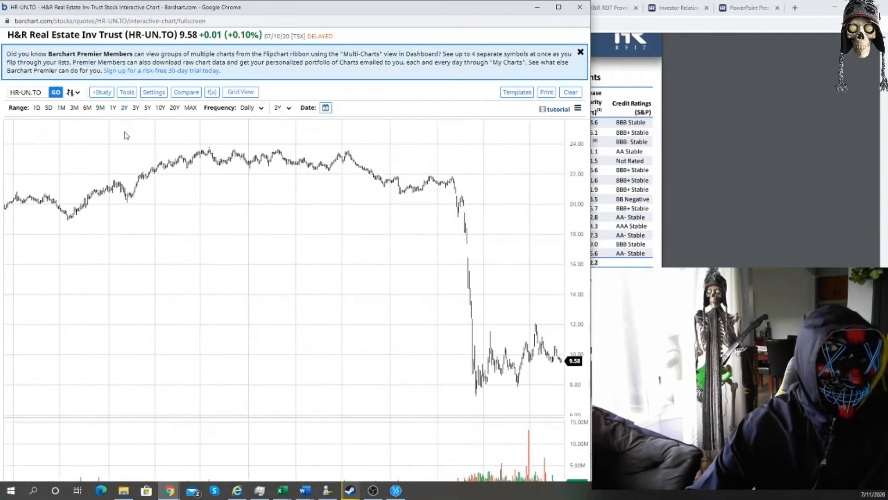
pyautogui.moveTo(289, 180)
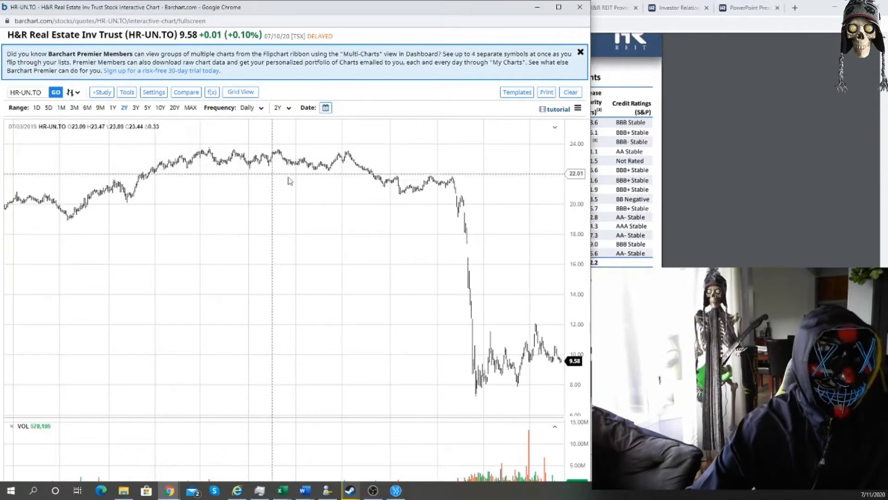
pyautogui.moveTo(409, 191)
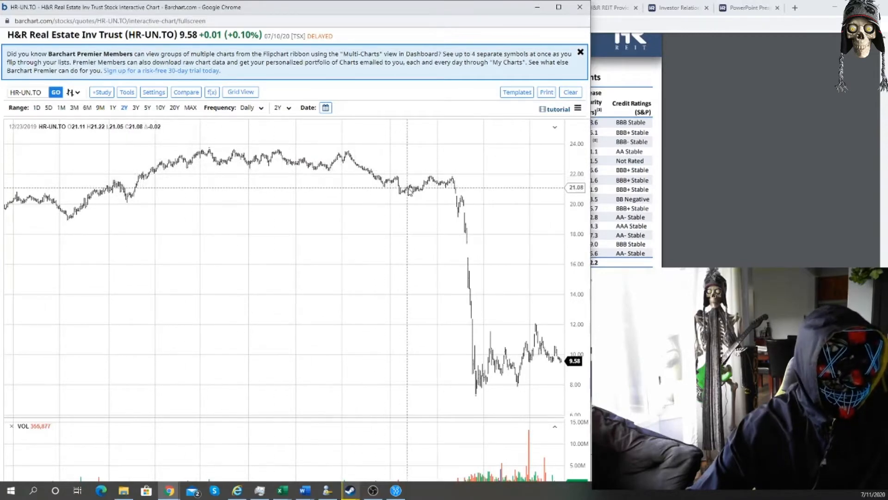
pyautogui.moveTo(99, 210)
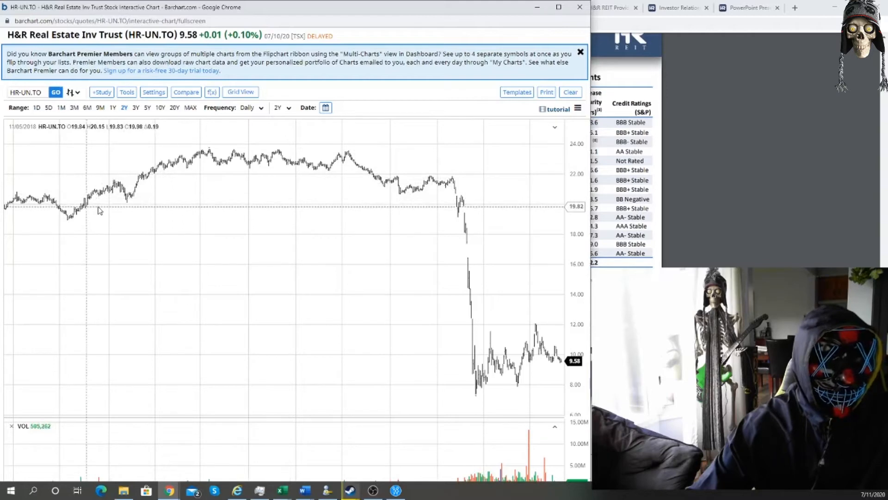
pyautogui.moveTo(187, 181)
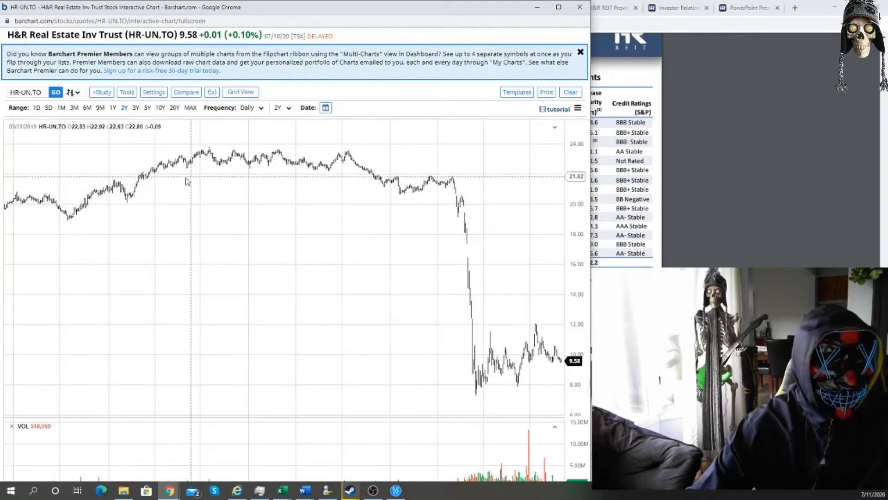
pyautogui.moveTo(327, 153)
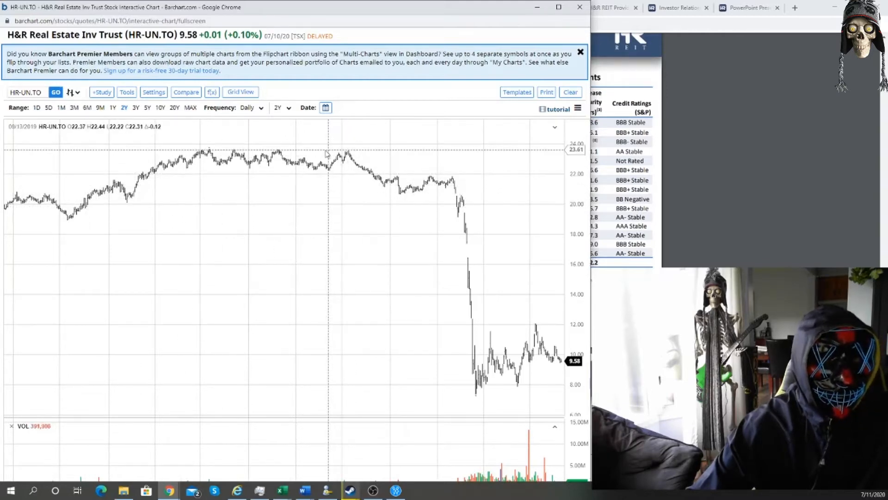
pyautogui.moveTo(212, 151)
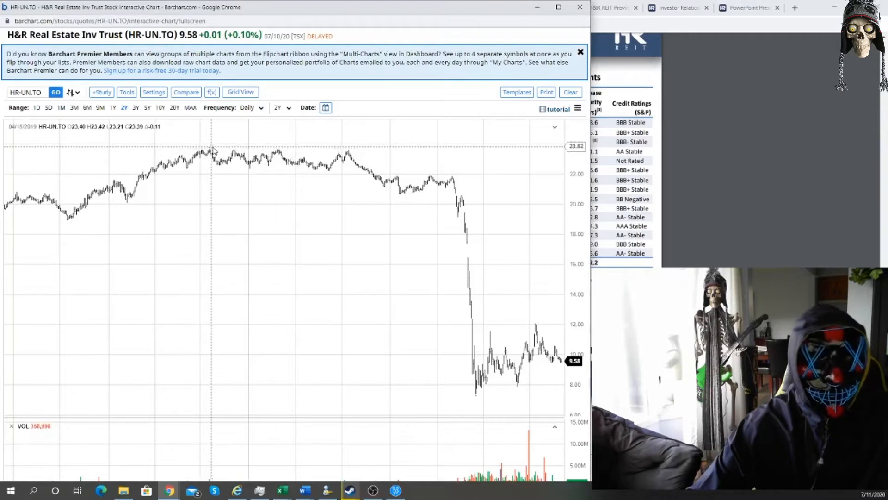
pyautogui.moveTo(433, 184)
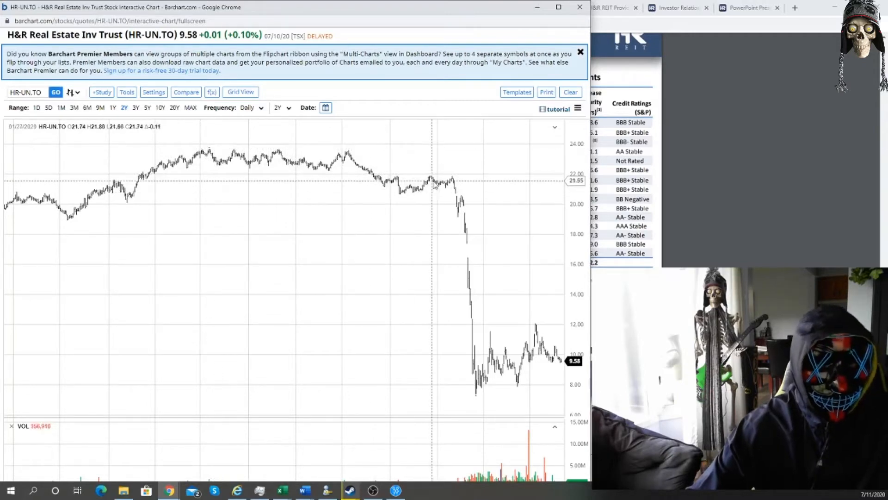
pyautogui.moveTo(493, 204)
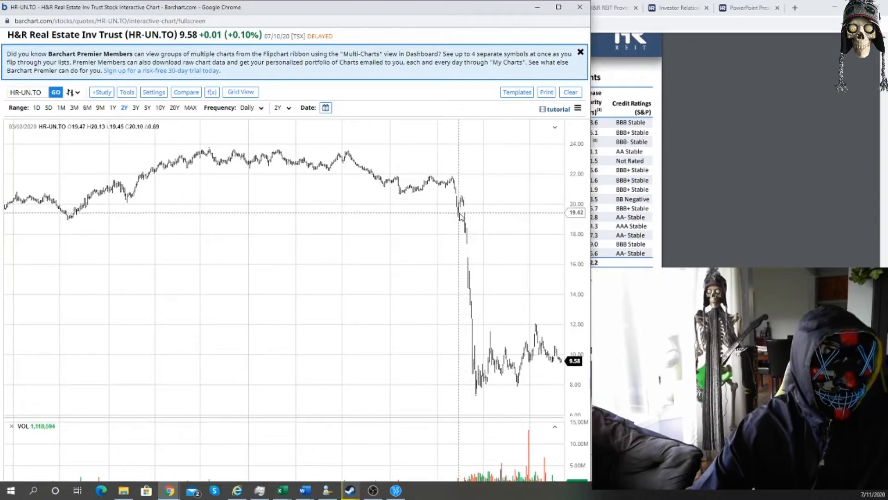
pyautogui.moveTo(473, 215)
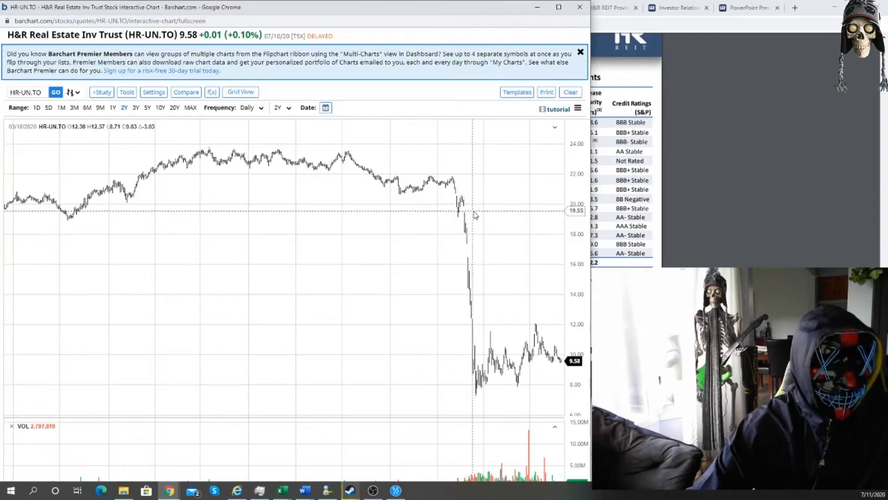
pyautogui.moveTo(475, 215)
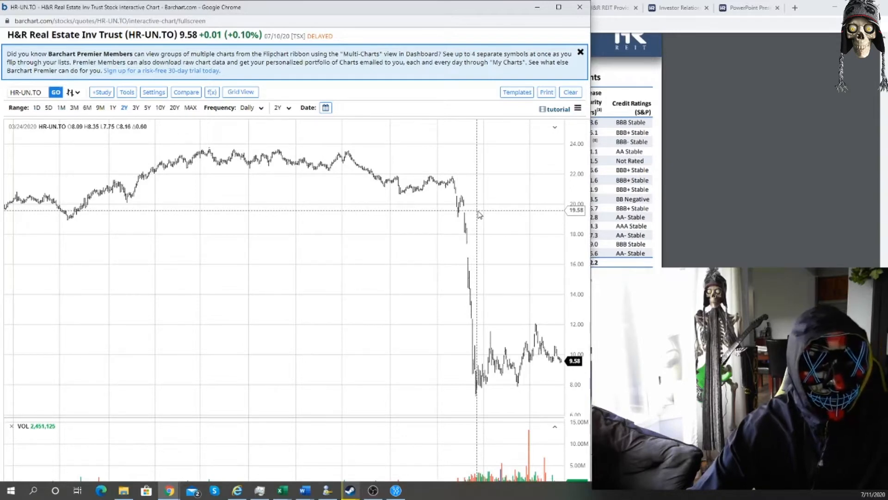
pyautogui.moveTo(474, 215)
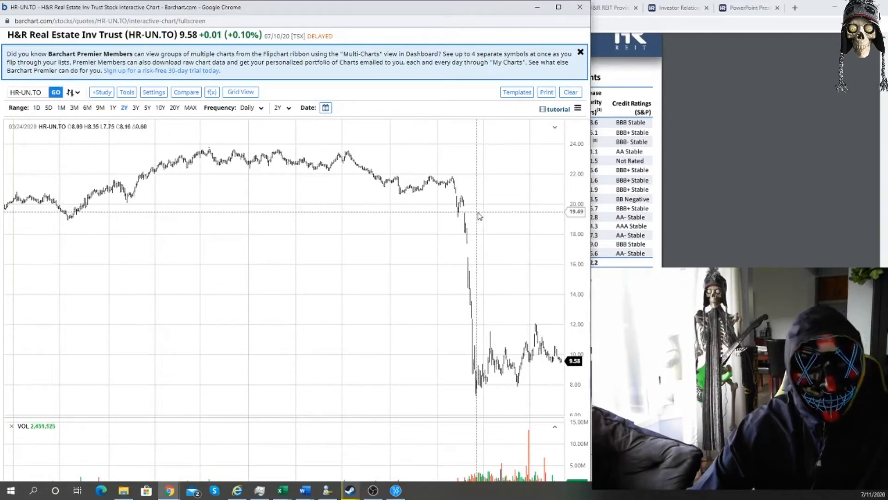
pyautogui.moveTo(475, 229)
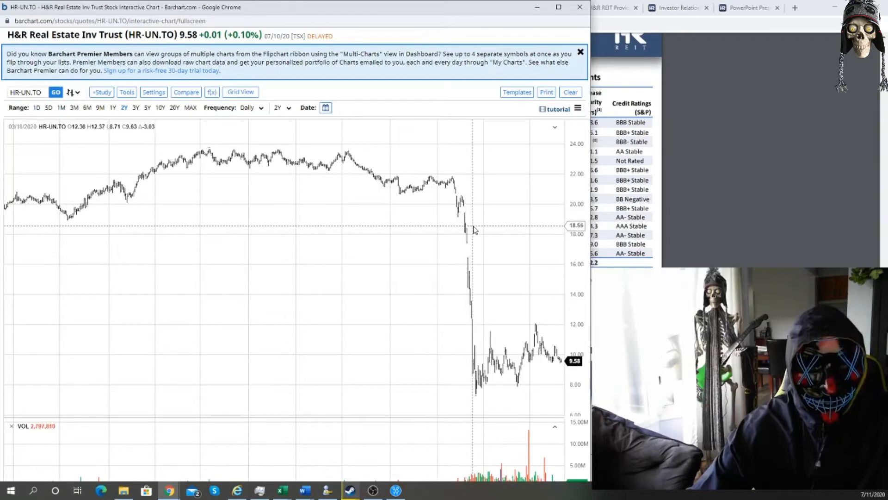
pyautogui.moveTo(558, 374)
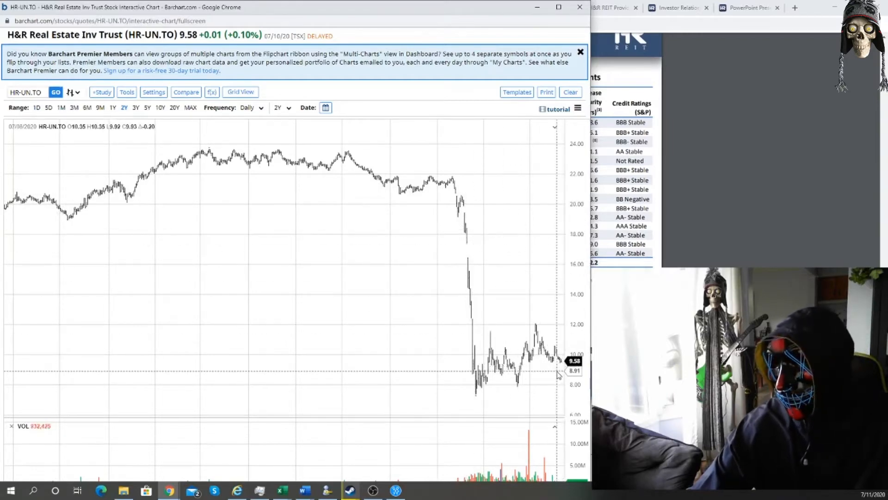
pyautogui.moveTo(549, 369)
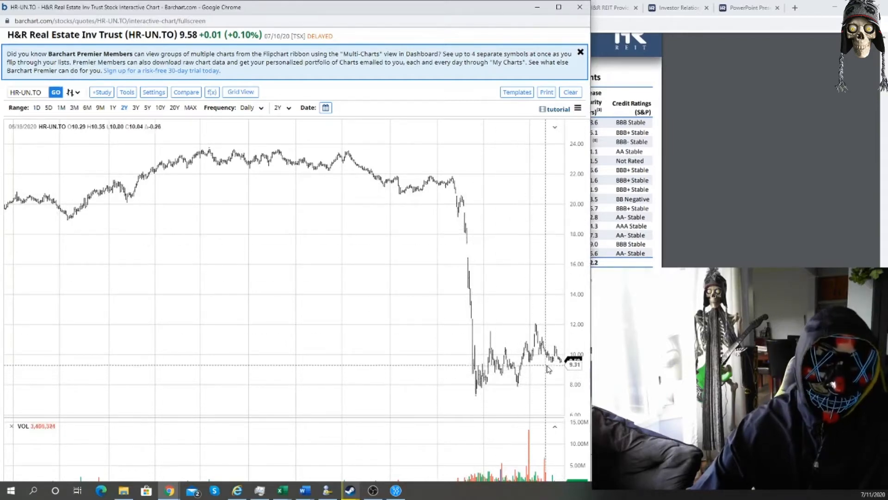
pyautogui.moveTo(470, 196)
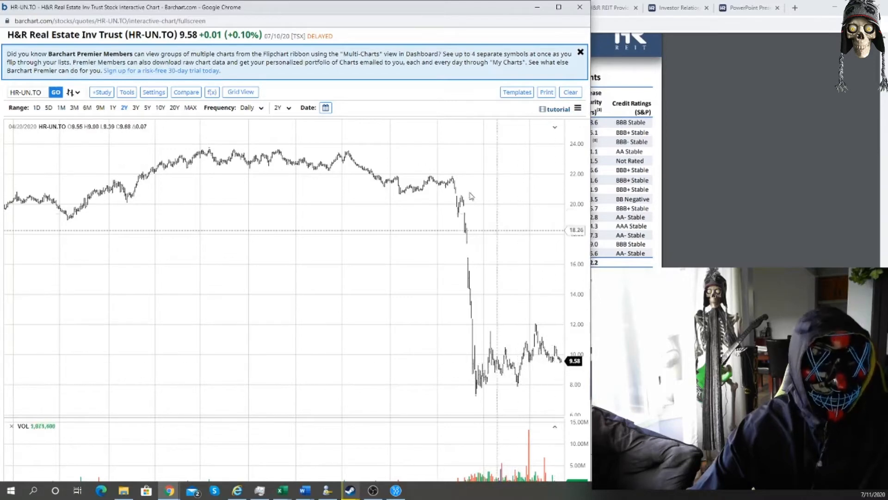
pyautogui.moveTo(398, 360)
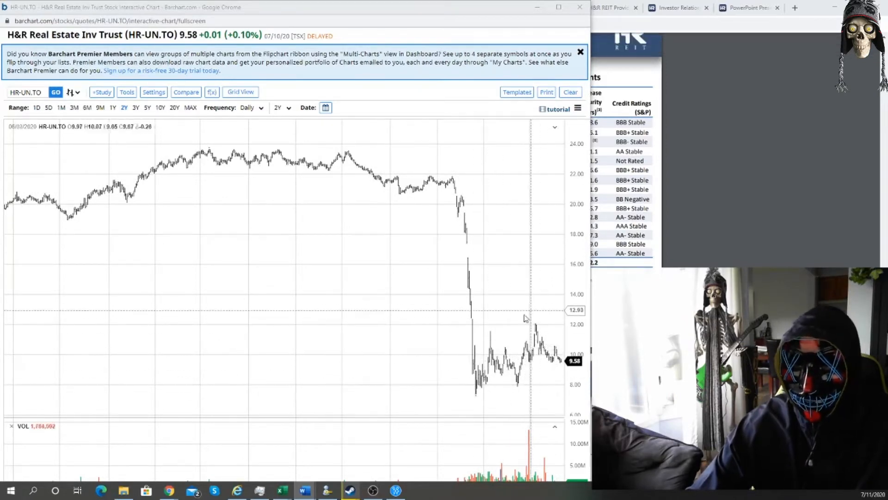
pyautogui.moveTo(533, 363)
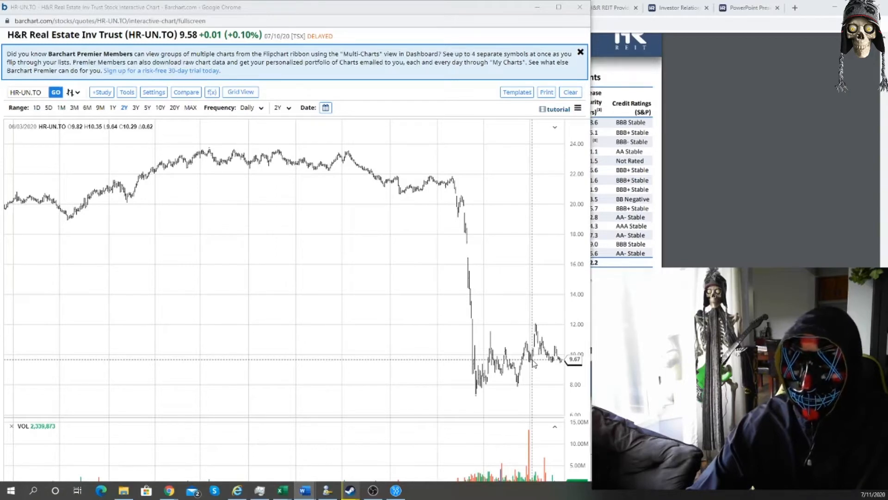
# Step: Show the investor update PDF's rent collection table: April 85%, May 80%
pyautogui.click(393, 8)
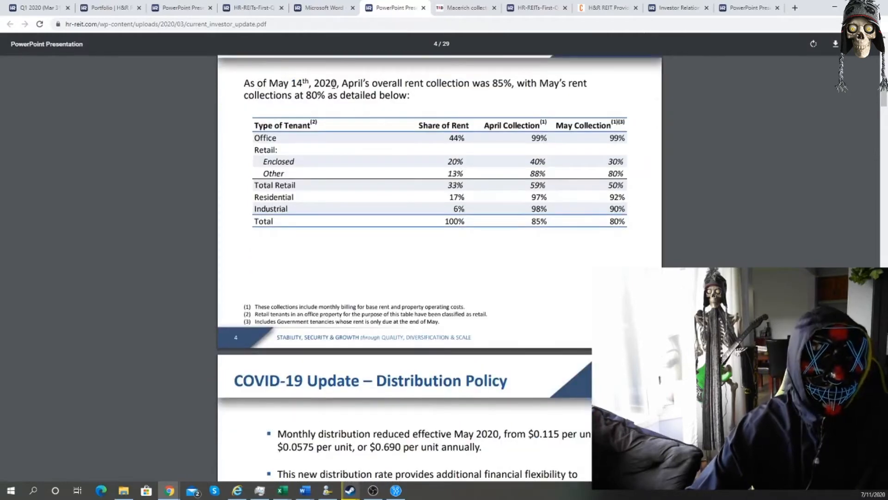
pyautogui.moveTo(505, 110)
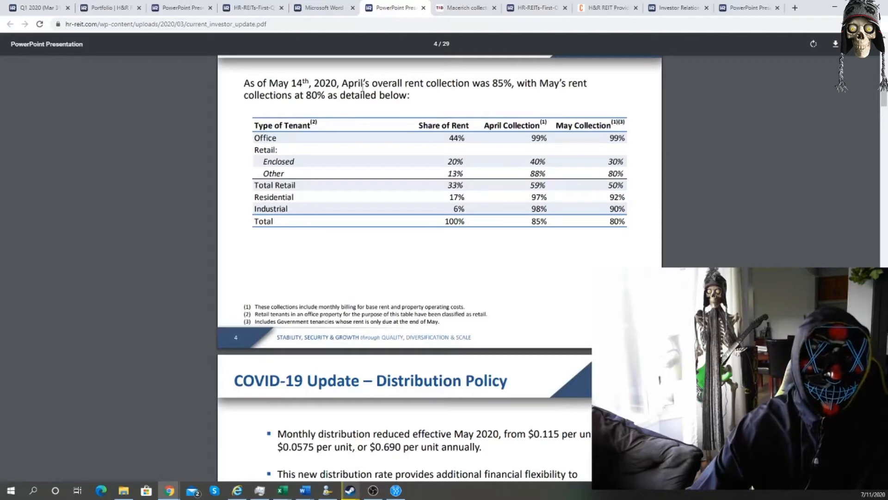
pyautogui.moveTo(594, 197)
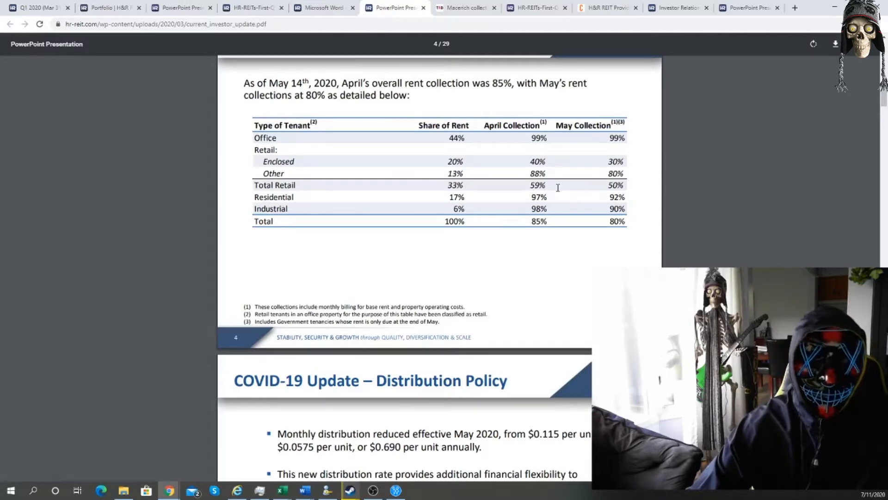
pyautogui.moveTo(275, 155)
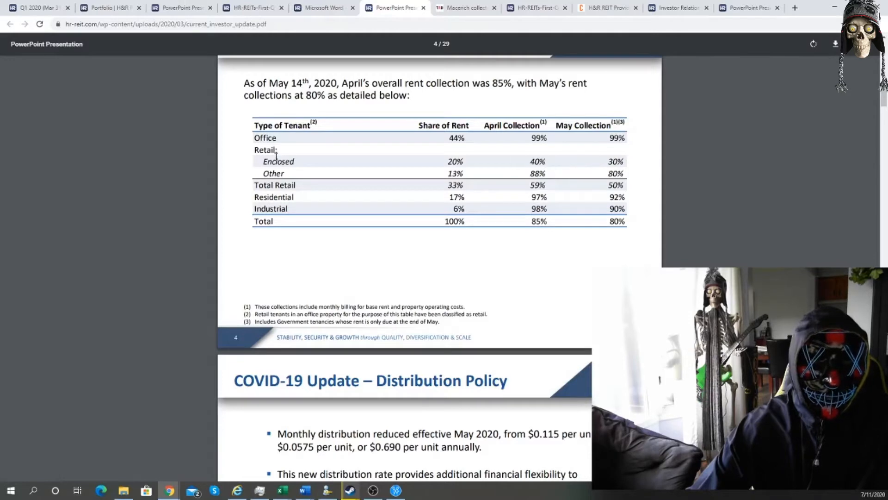
pyautogui.moveTo(325, 174)
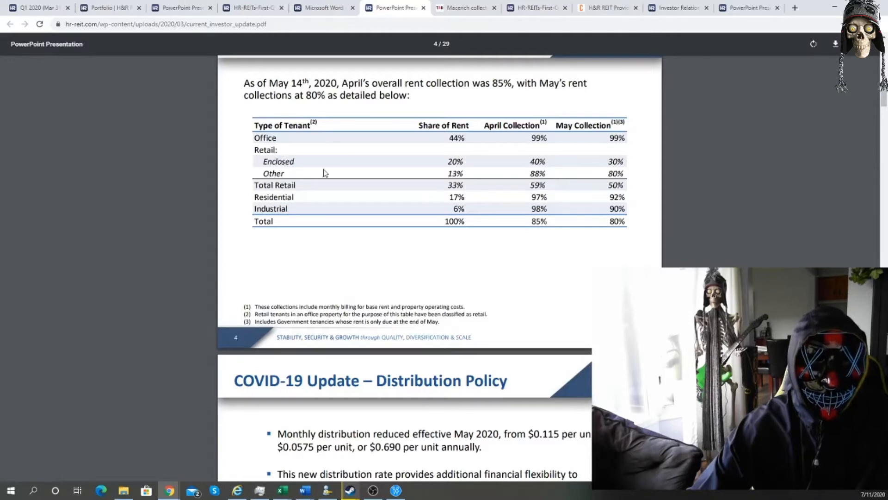
pyautogui.moveTo(556, 143)
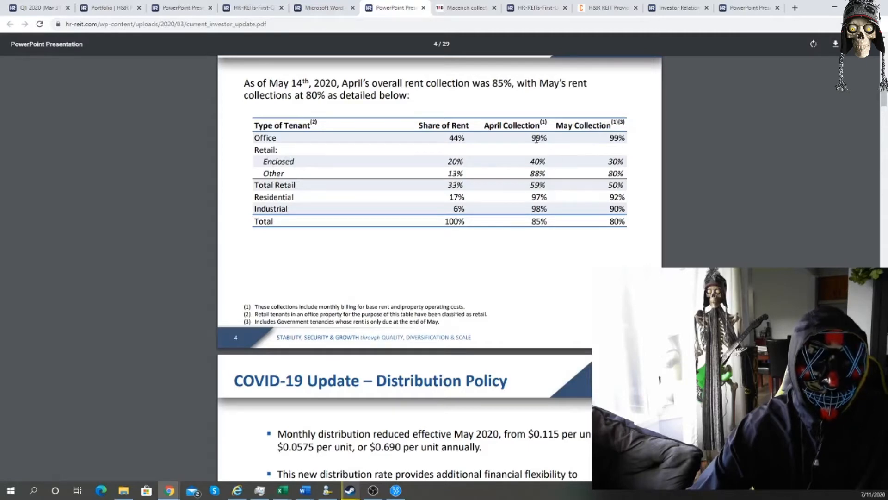
pyautogui.moveTo(541, 192)
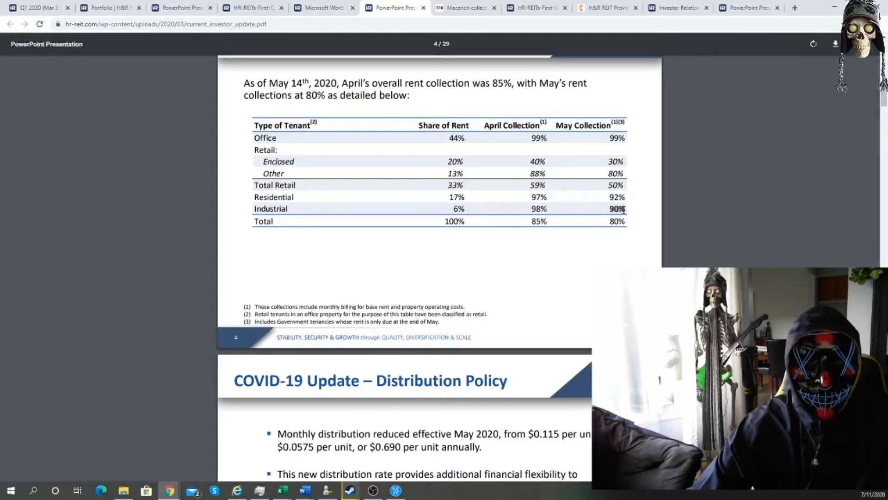
pyautogui.moveTo(611, 229)
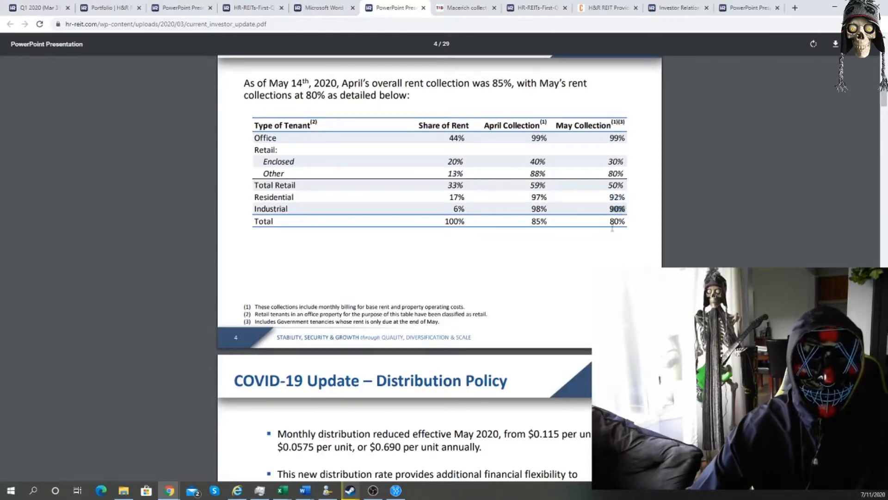
pyautogui.moveTo(620, 202)
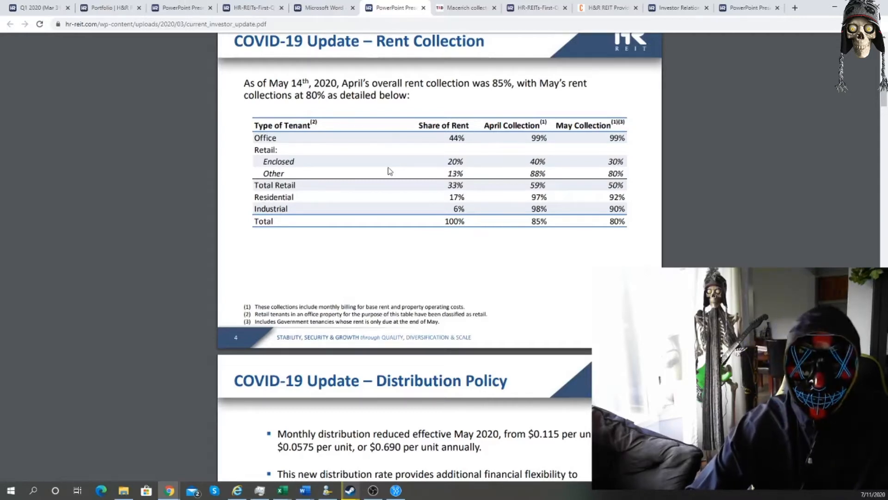
# Step: Show The Real Deal article on Macerich collecting about 26% of April rent
pyautogui.click(465, 8)
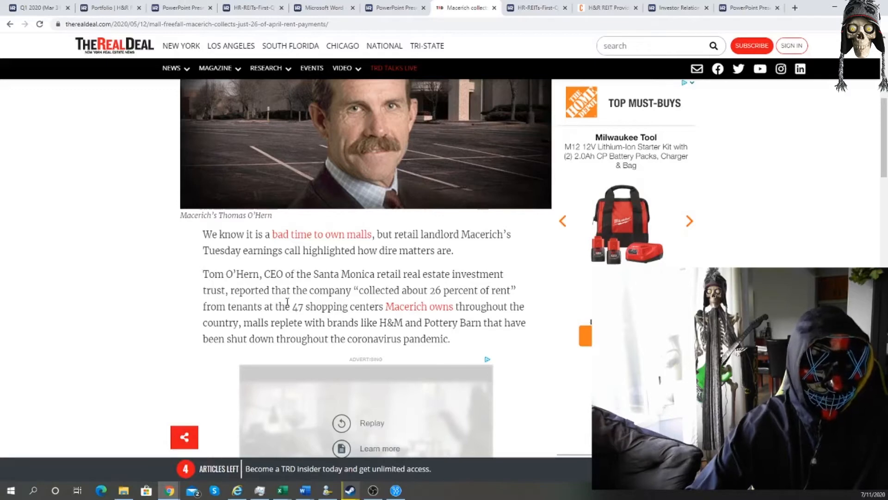
pyautogui.moveTo(292, 287)
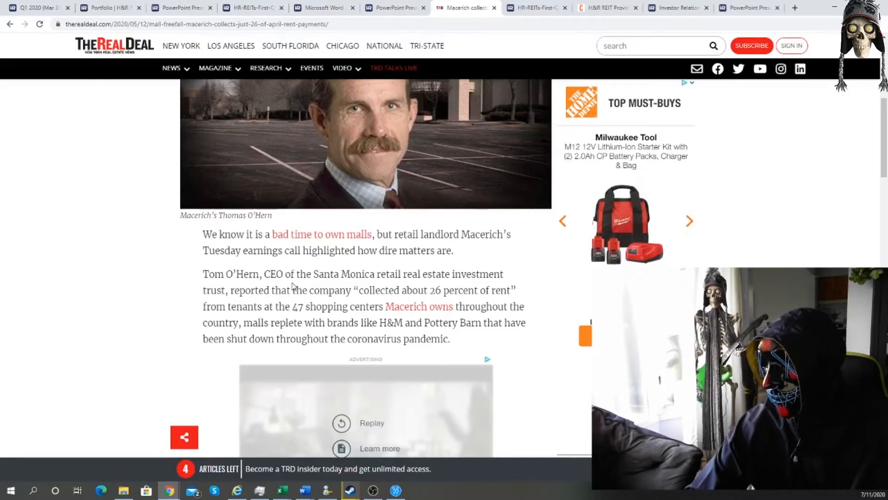
# Step: Scroll the Q4 2019 annual report to the Primaris CRU sales table, total sales down 4.3%
pyautogui.click(323, 8)
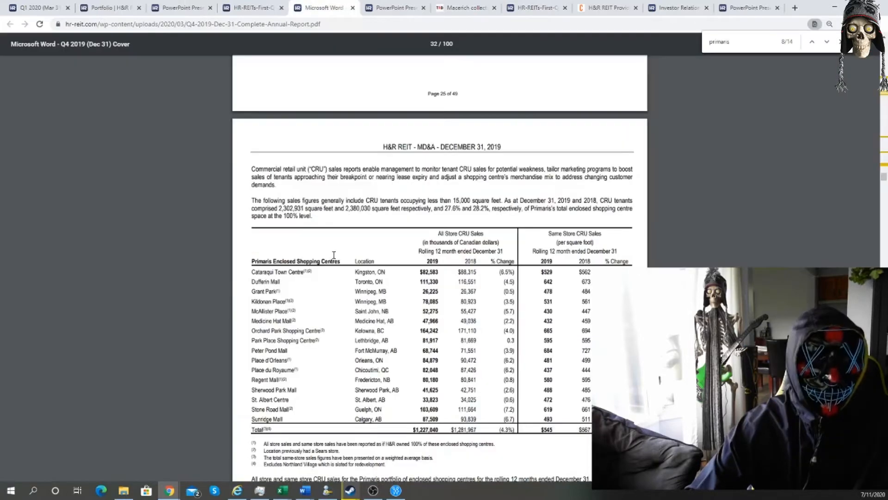
pyautogui.moveTo(338, 247)
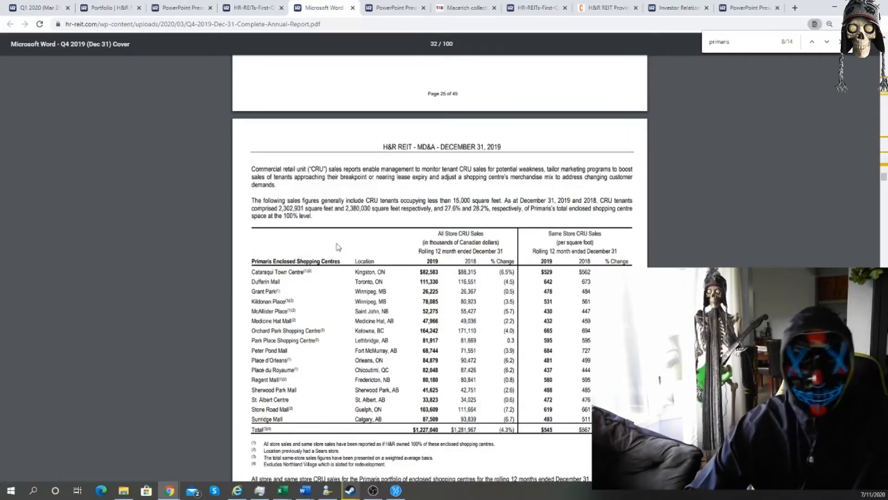
pyautogui.scroll(-3)
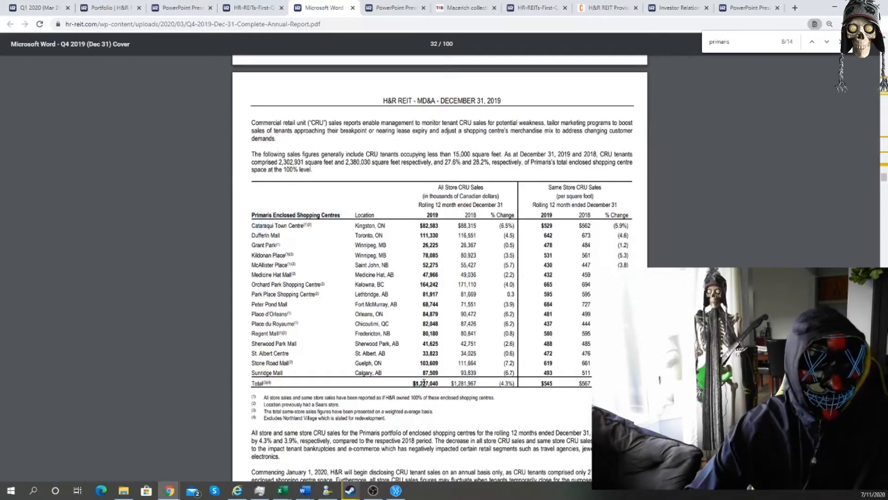
pyautogui.moveTo(449, 394)
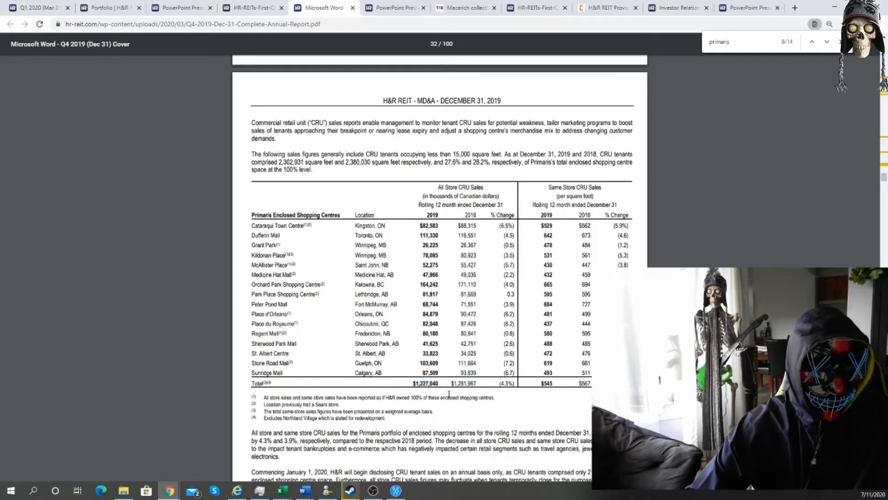
pyautogui.scroll(-3)
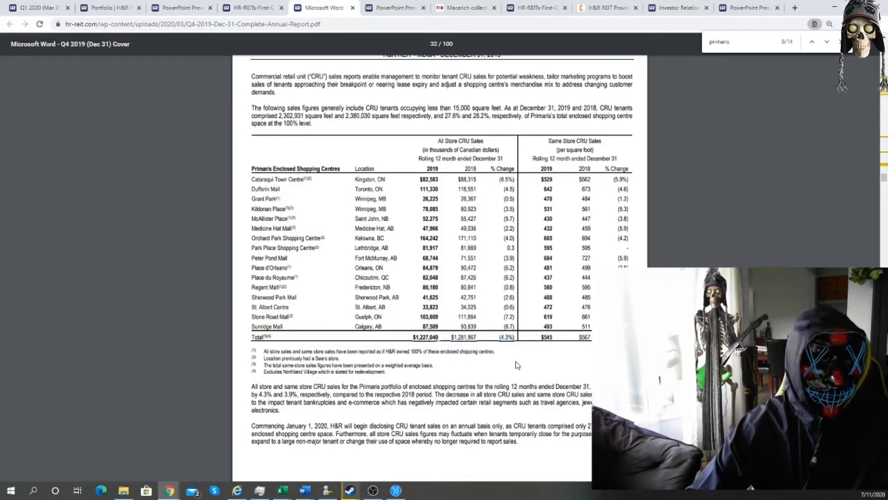
pyautogui.click(534, 7)
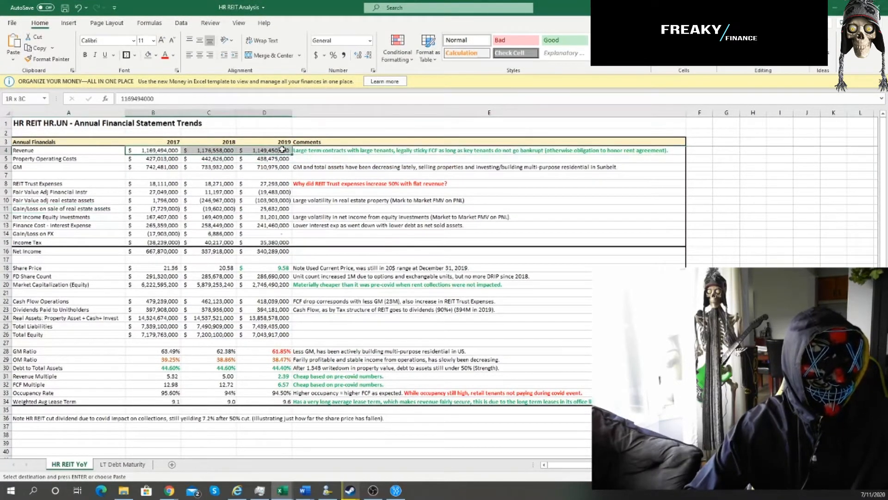
pyautogui.click(487, 149)
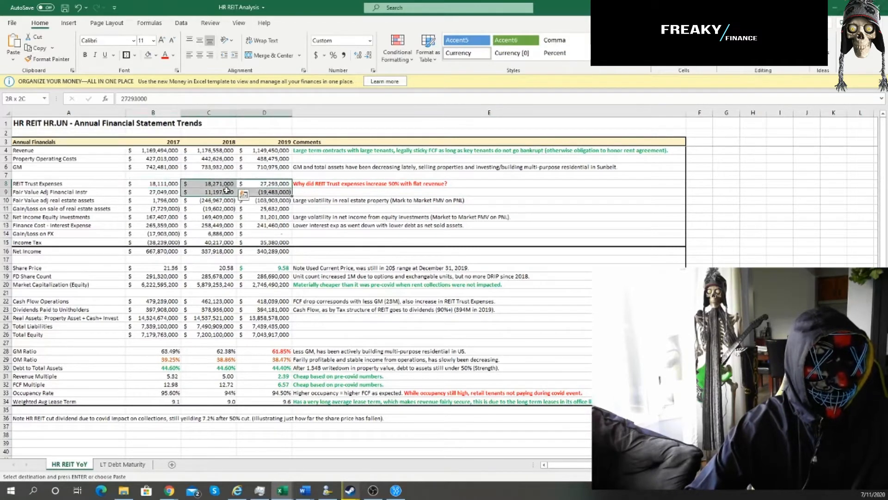
pyautogui.click(264, 183)
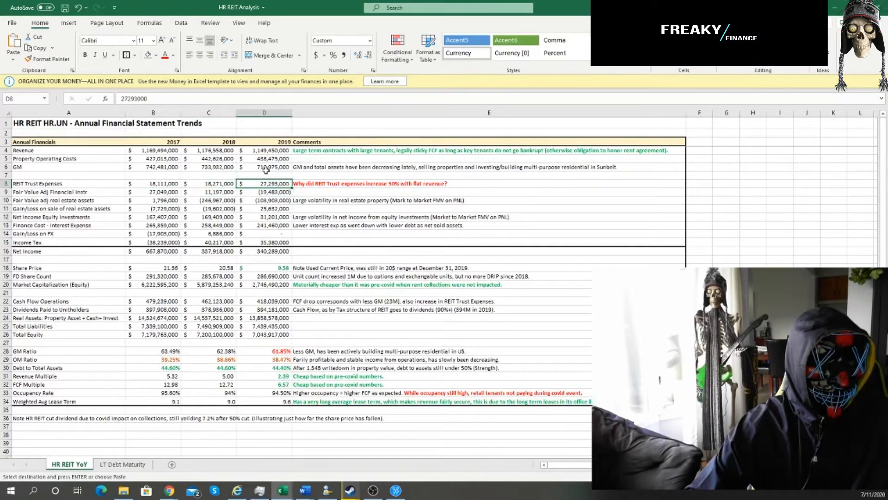
pyautogui.click(264, 149)
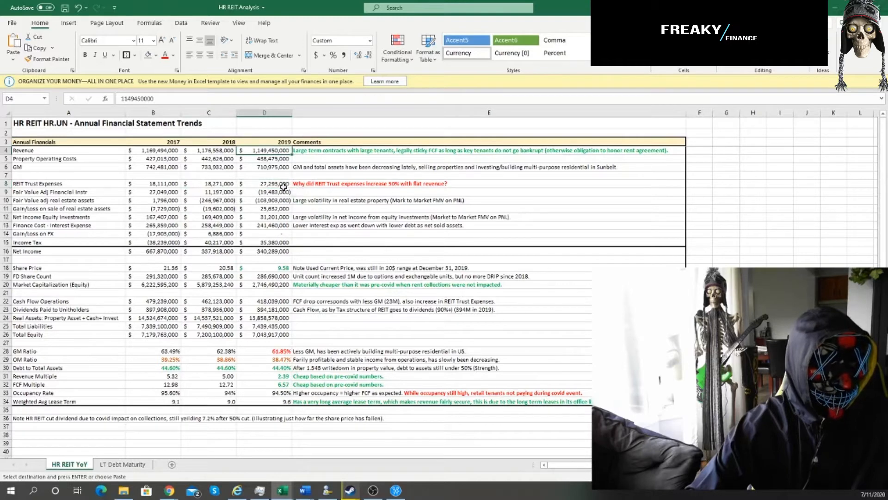
pyautogui.click(265, 183)
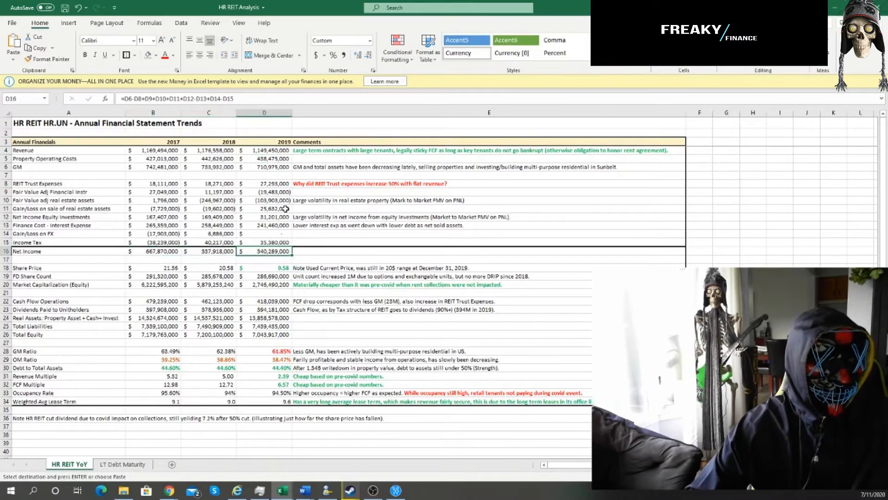
pyautogui.click(153, 251)
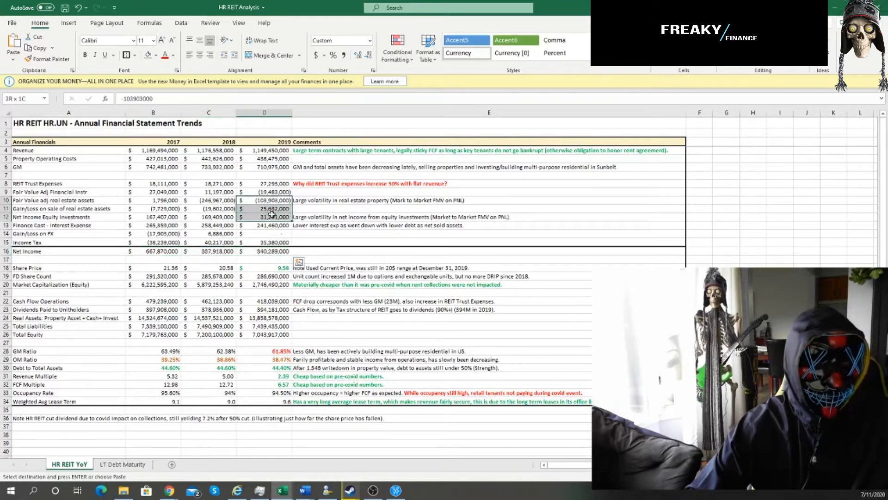
pyautogui.click(264, 192)
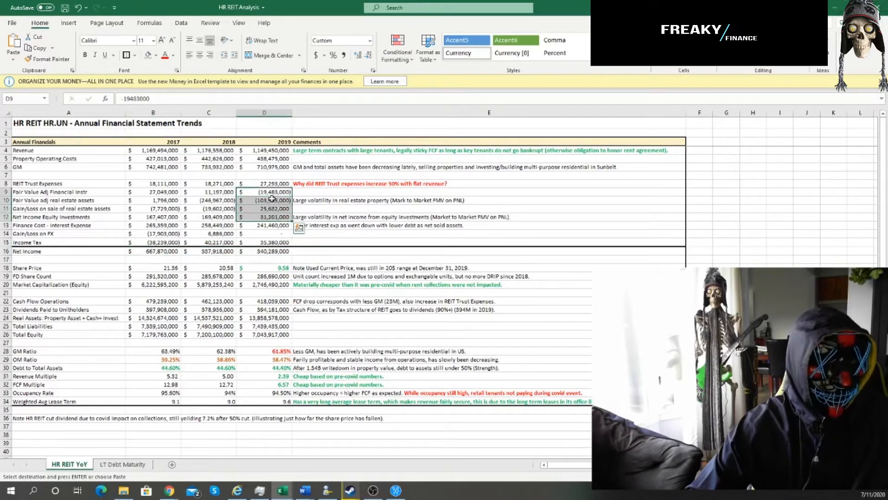
pyautogui.click(264, 200)
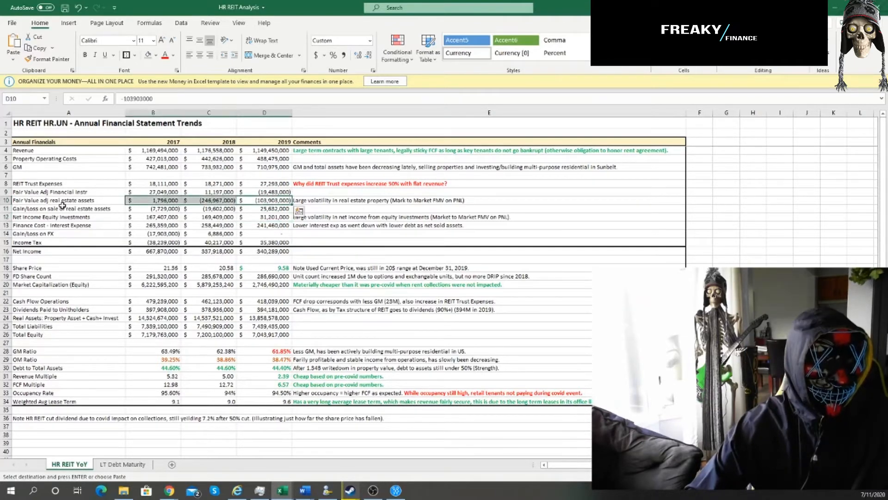
pyautogui.click(264, 251)
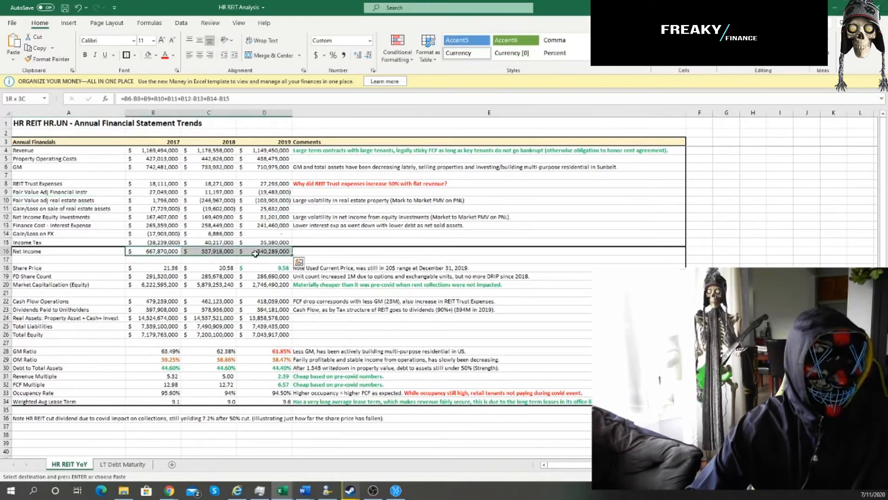
pyautogui.click(208, 292)
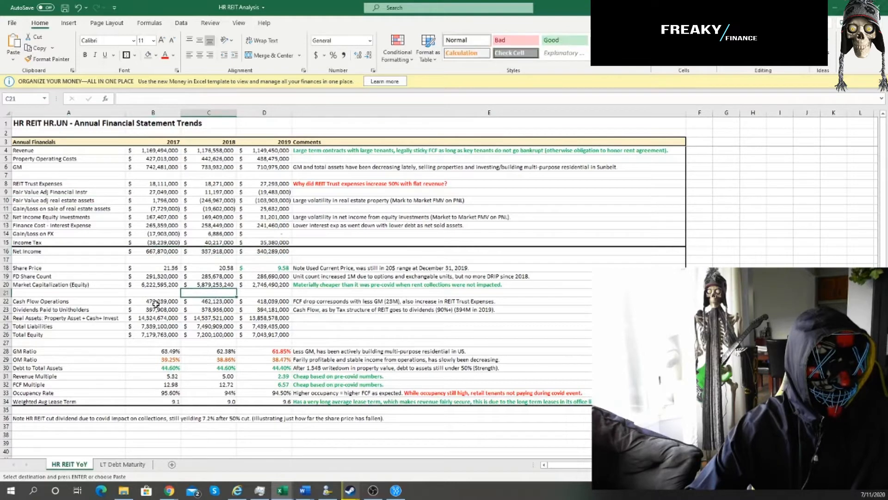
pyautogui.click(265, 301)
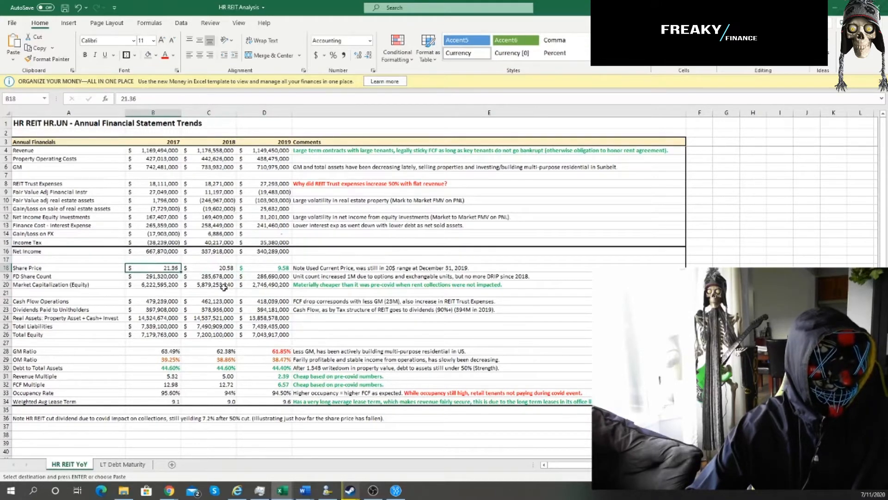
pyautogui.click(209, 268)
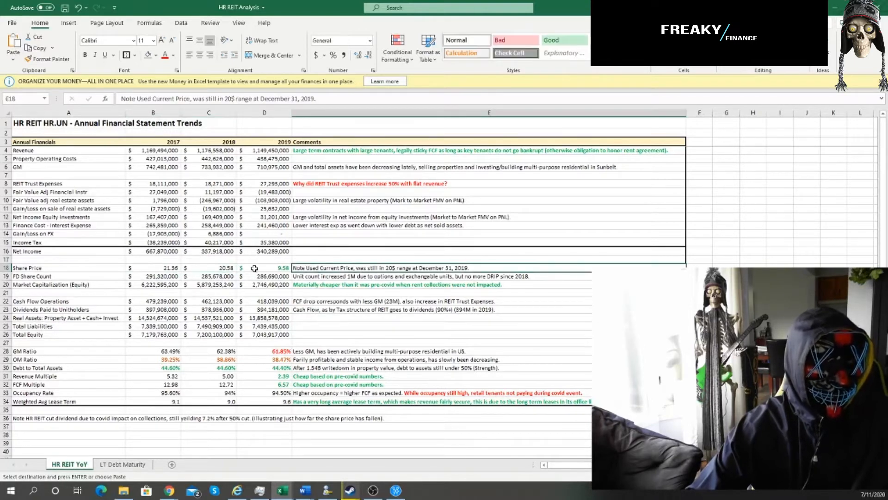
pyautogui.click(264, 267)
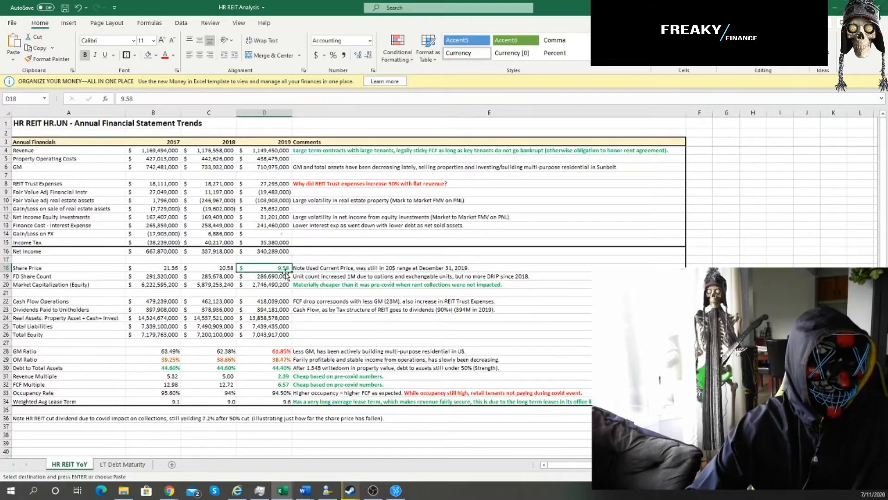
pyautogui.click(208, 267)
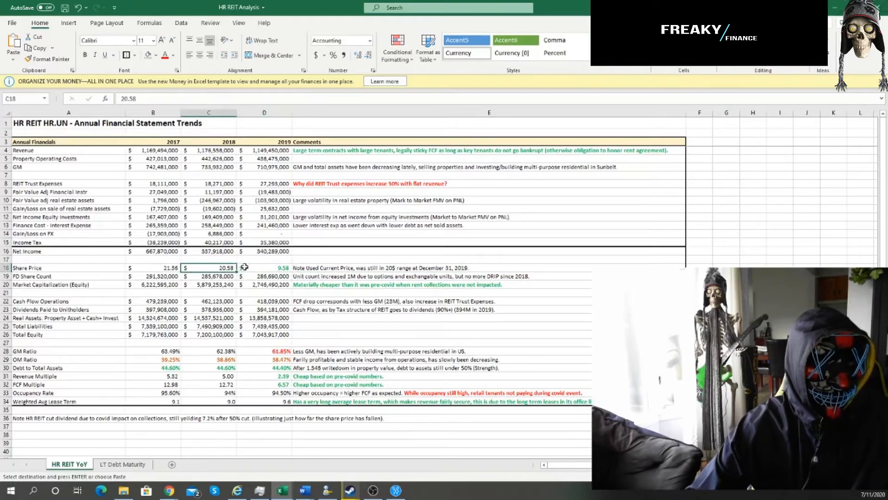
pyautogui.click(264, 267)
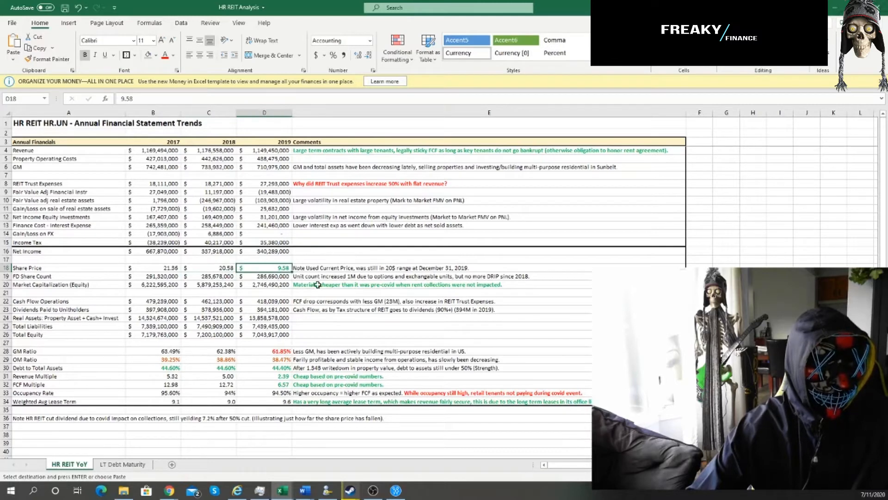
pyautogui.click(68, 310)
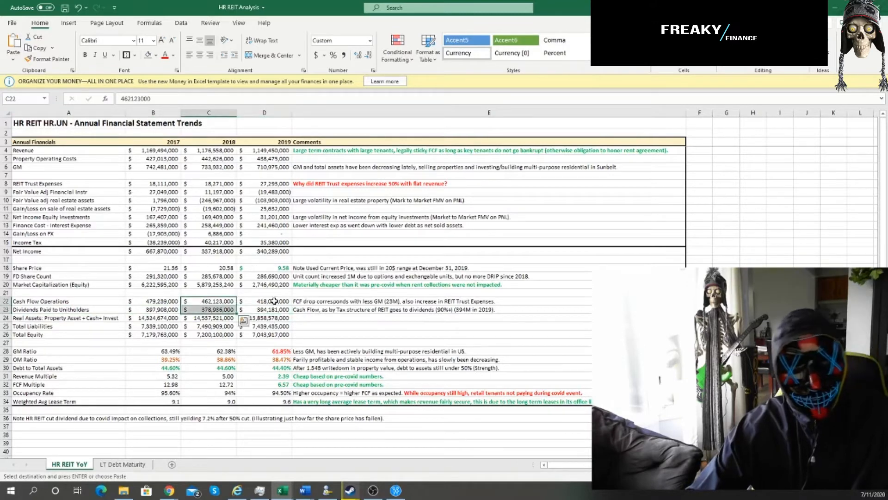
pyautogui.click(264, 301)
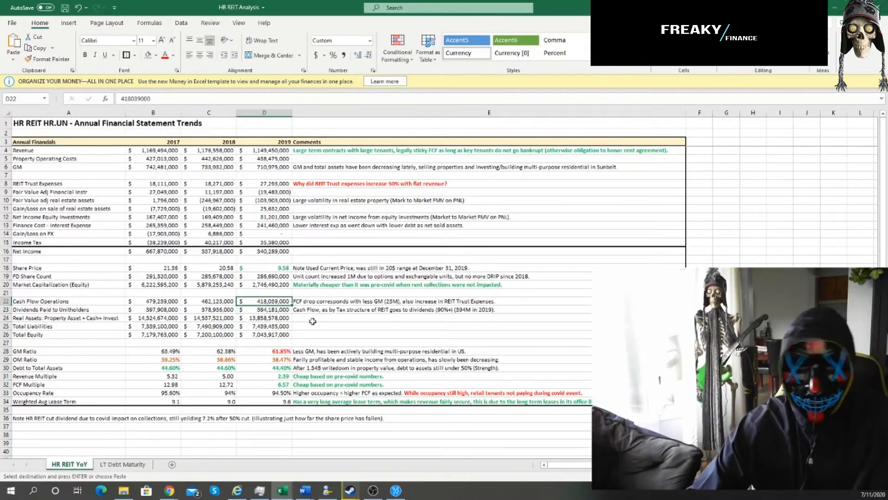
pyautogui.click(317, 326)
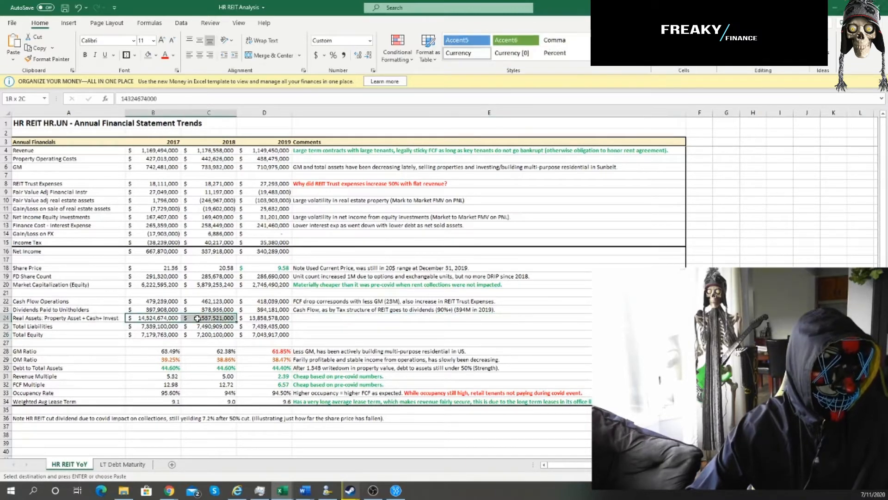
pyautogui.click(264, 317)
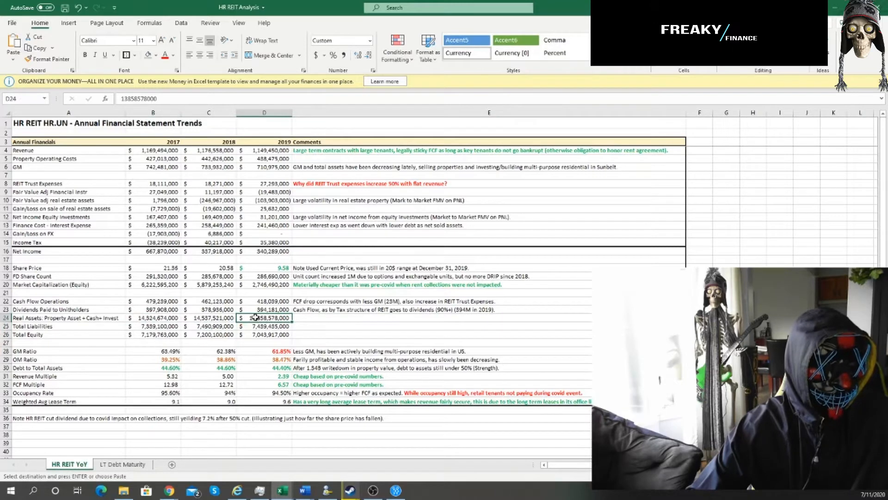
pyautogui.click(264, 334)
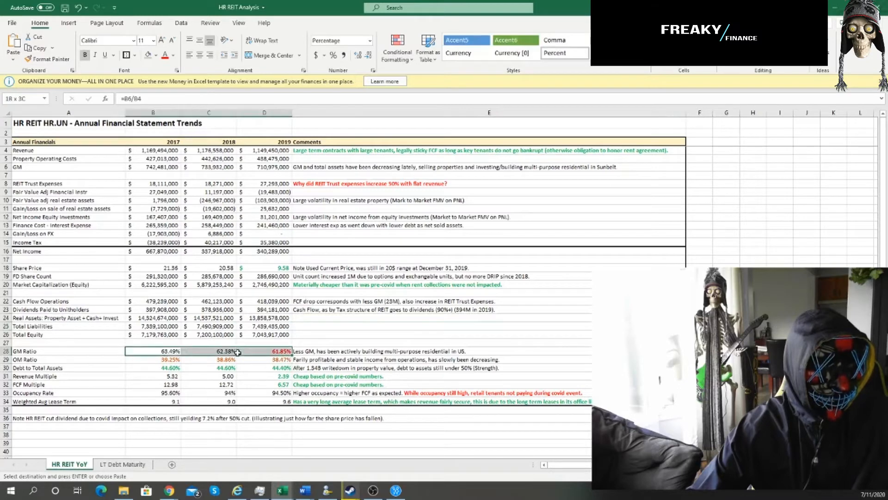
# Step: Check the 2019 OM ratio and weighted average lease term, then show the LT Debt Maturity sheet
pyautogui.click(68, 359)
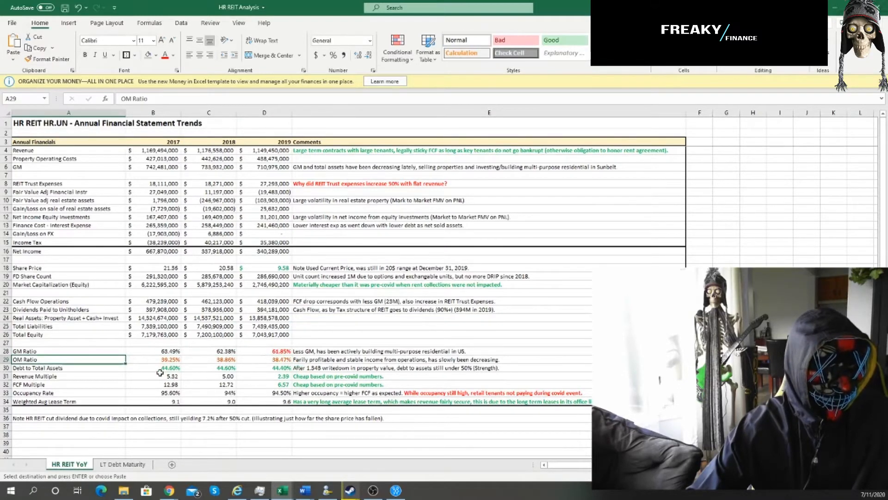
pyautogui.moveTo(192, 376)
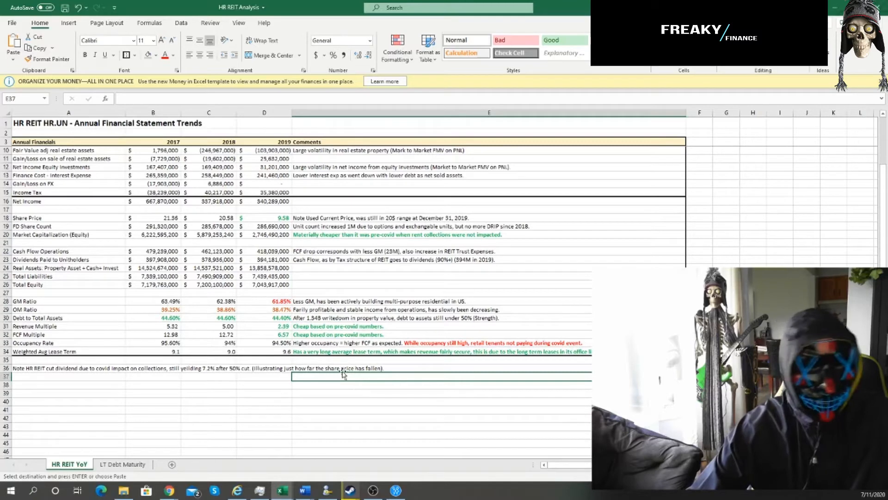
pyautogui.click(68, 352)
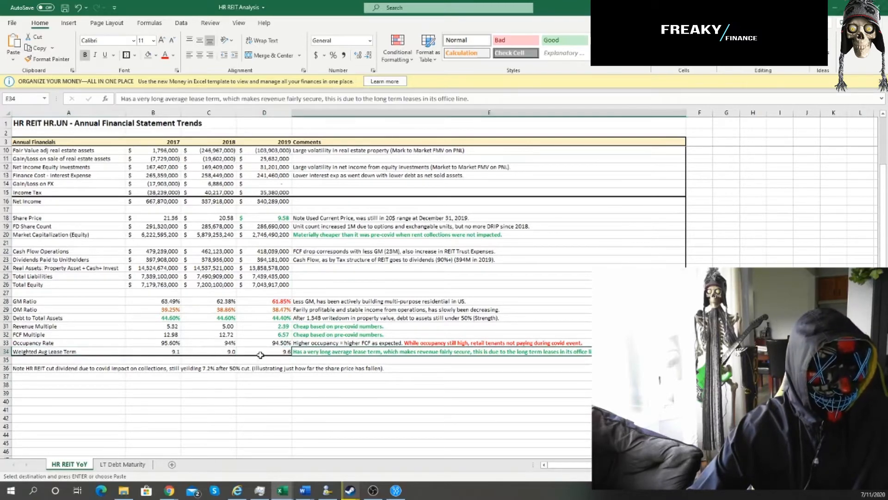
pyautogui.click(264, 351)
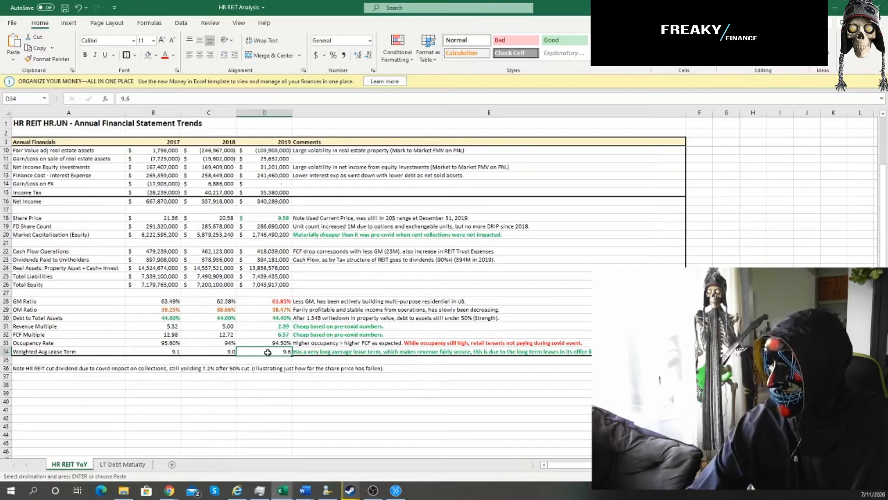
pyautogui.click(122, 464)
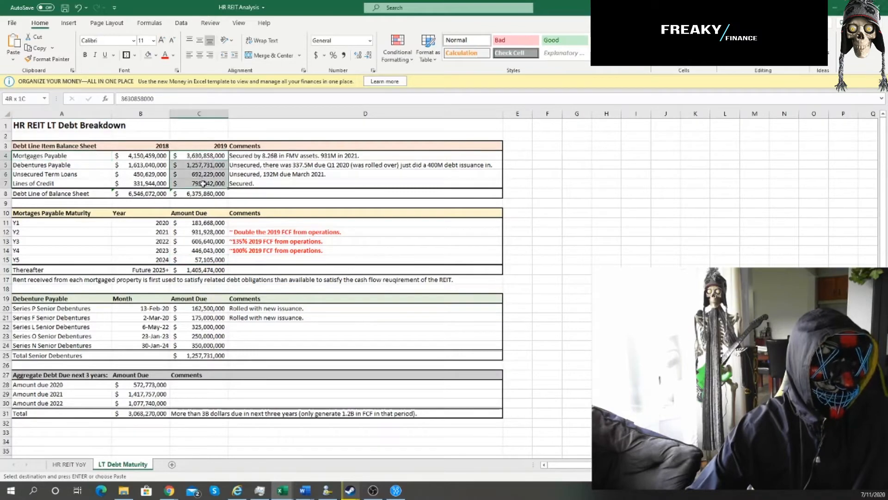
pyautogui.click(69, 464)
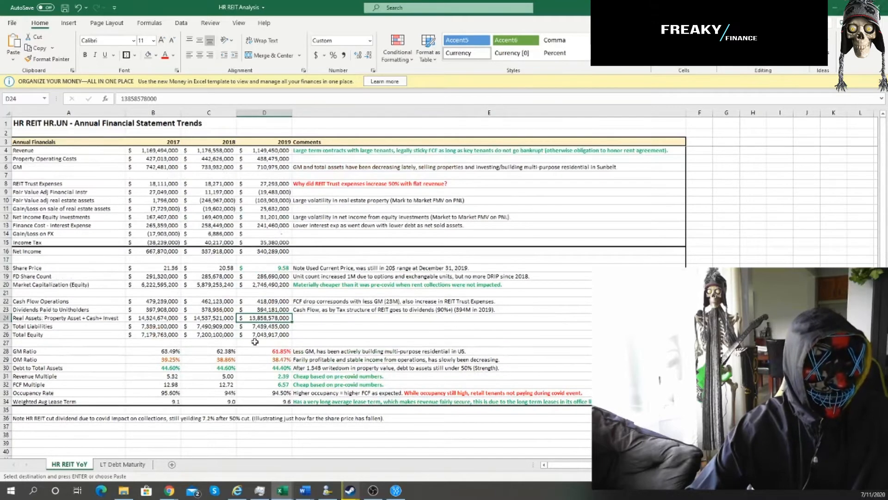
pyautogui.click(122, 464)
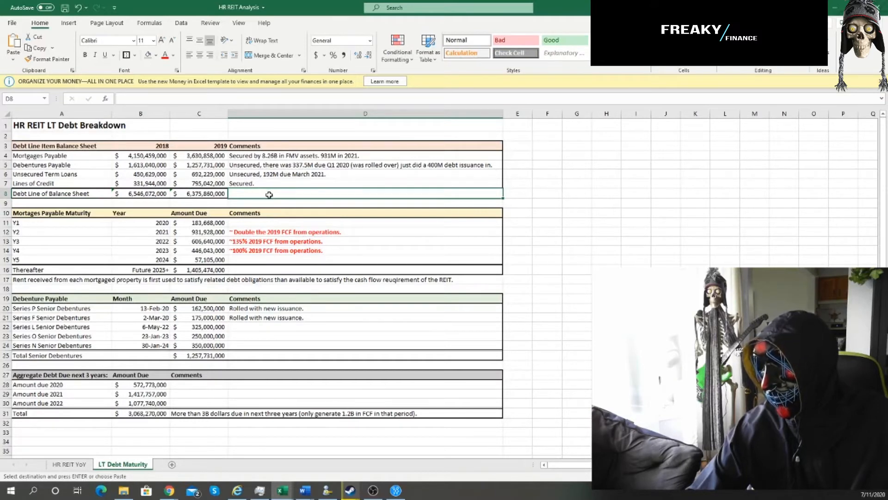
pyautogui.click(199, 156)
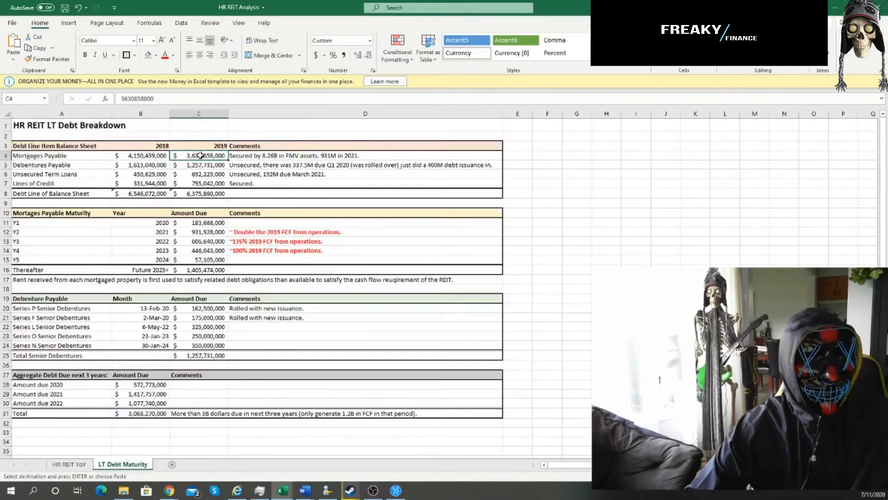
pyautogui.click(199, 165)
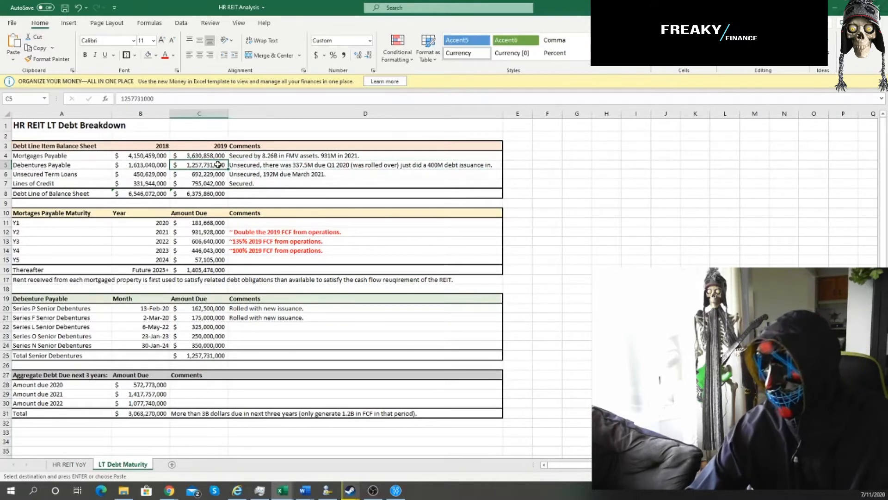
pyautogui.click(199, 174)
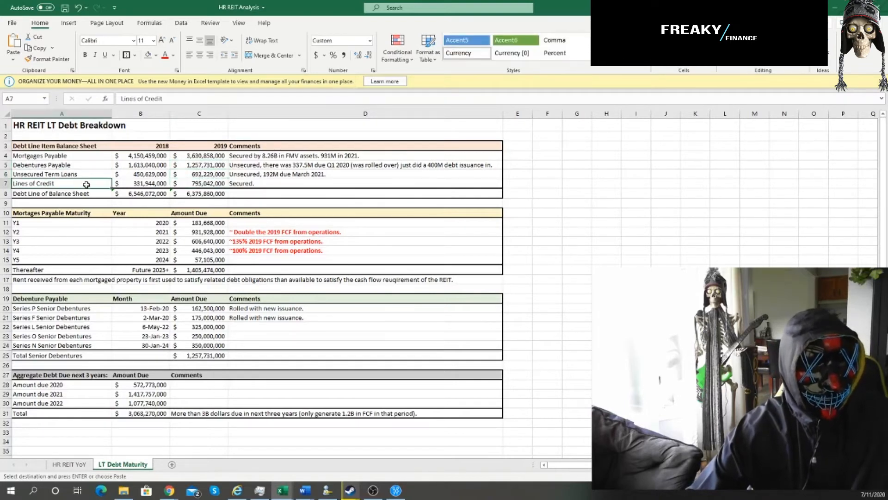
pyautogui.click(198, 174)
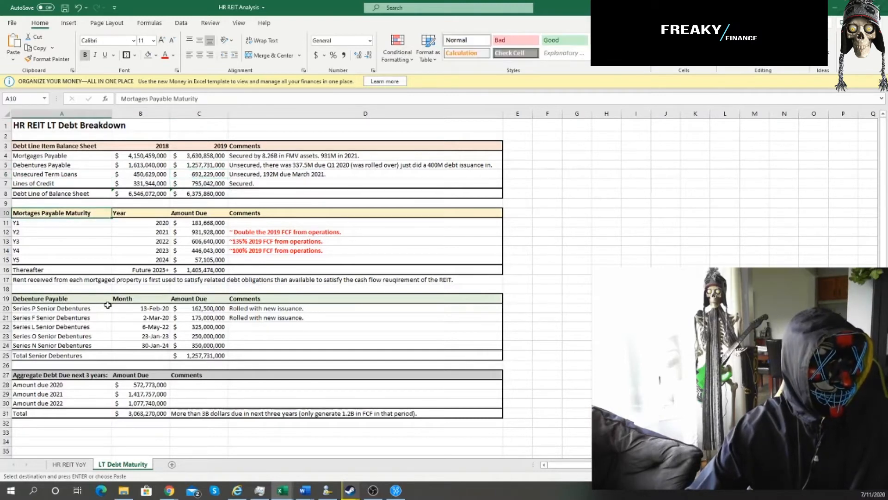
# Step: Check the 2021 mortgage maturity, then bring up the April 17, 2020 COVID-19 press release
pyautogui.click(40, 299)
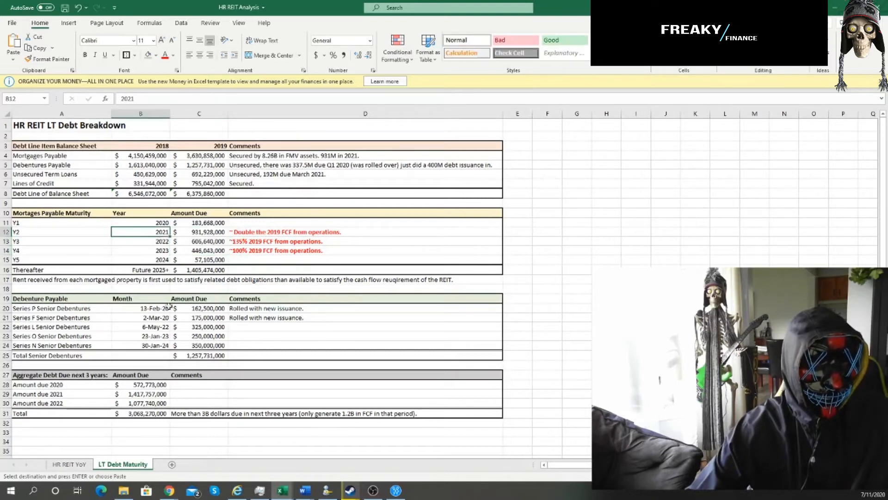
pyautogui.moveTo(153, 399)
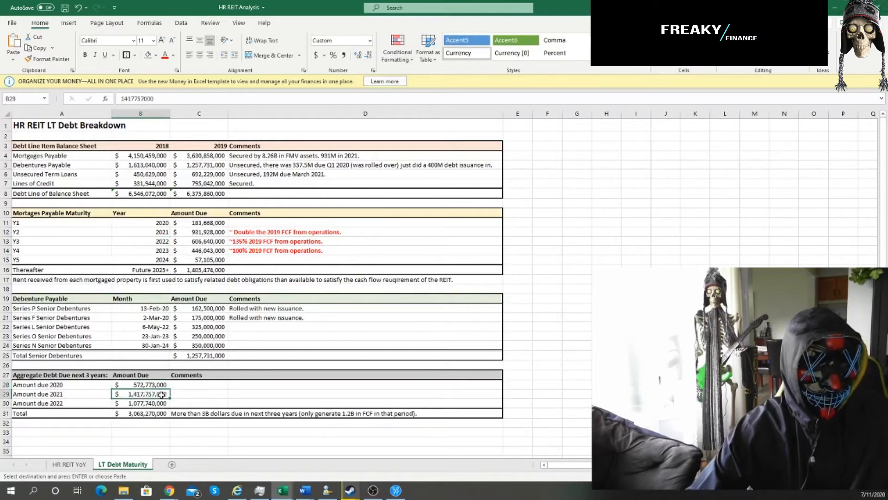
pyautogui.click(147, 414)
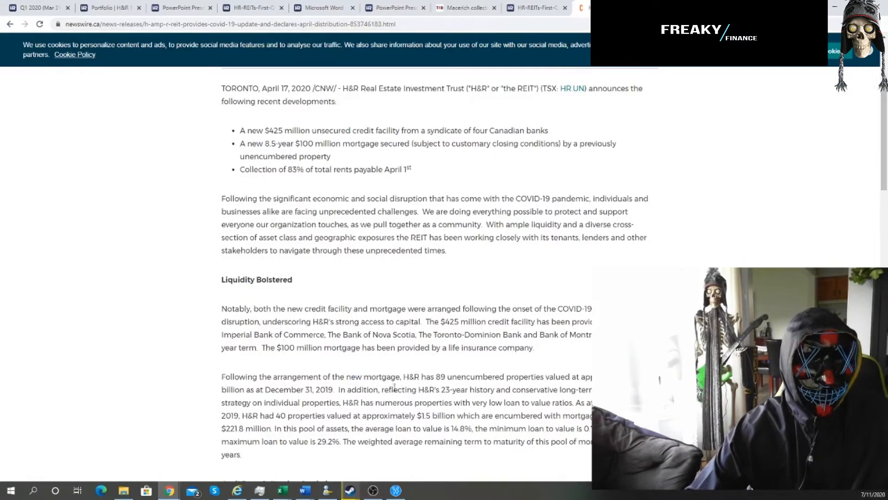
pyautogui.moveTo(431, 376); pyautogui.dragTo(466, 377)
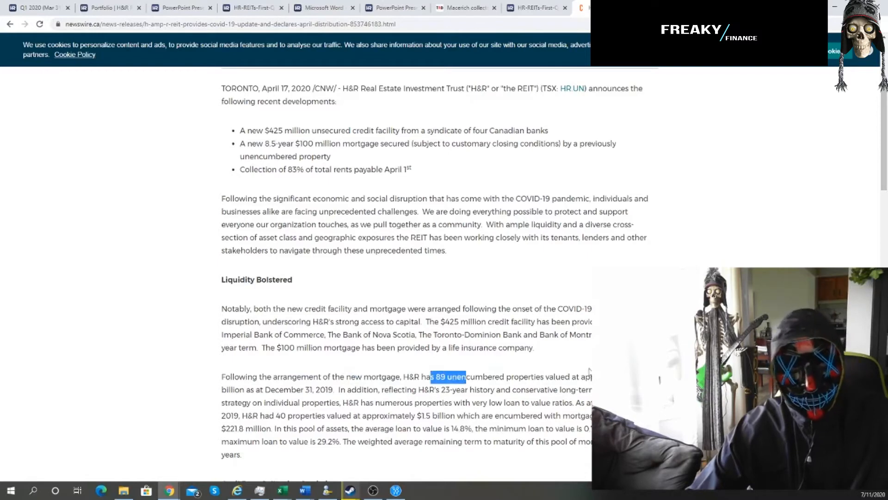
pyautogui.click(457, 391)
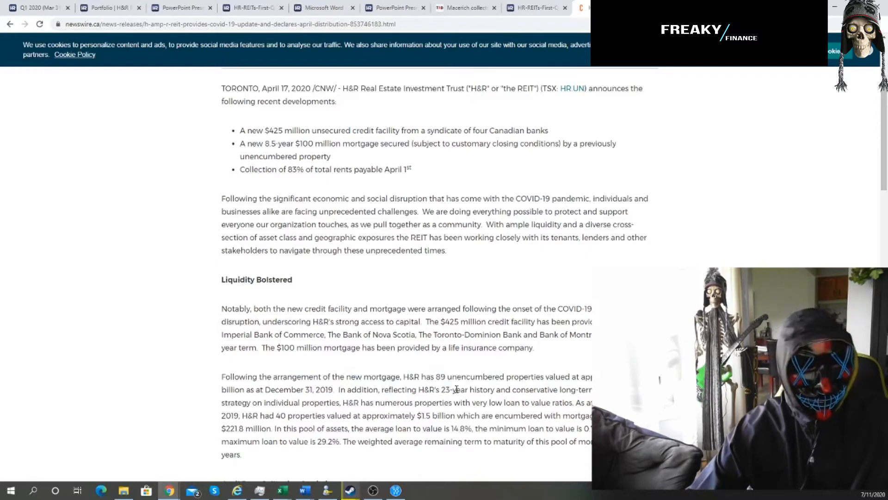
pyautogui.moveTo(270, 389); pyautogui.dragTo(333, 389)
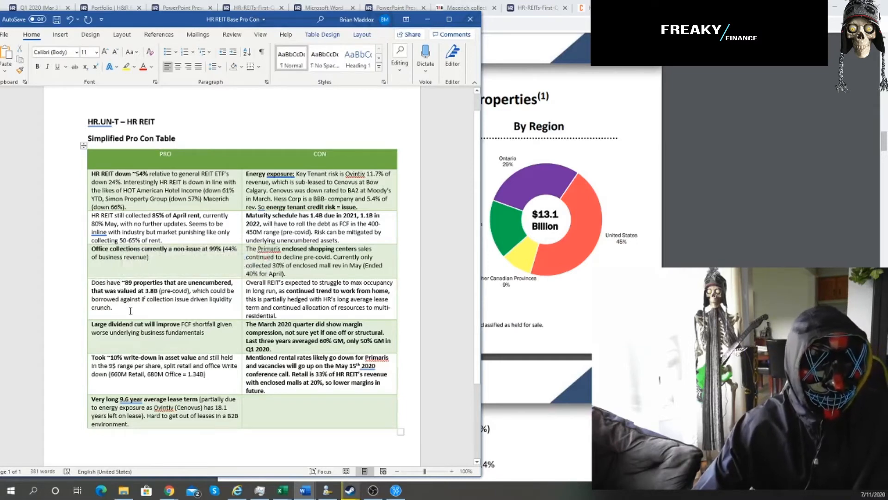
# Step: Review the Word pro/con table and return to the HR REIT YoY sheet in Excel
pyautogui.click(113, 307)
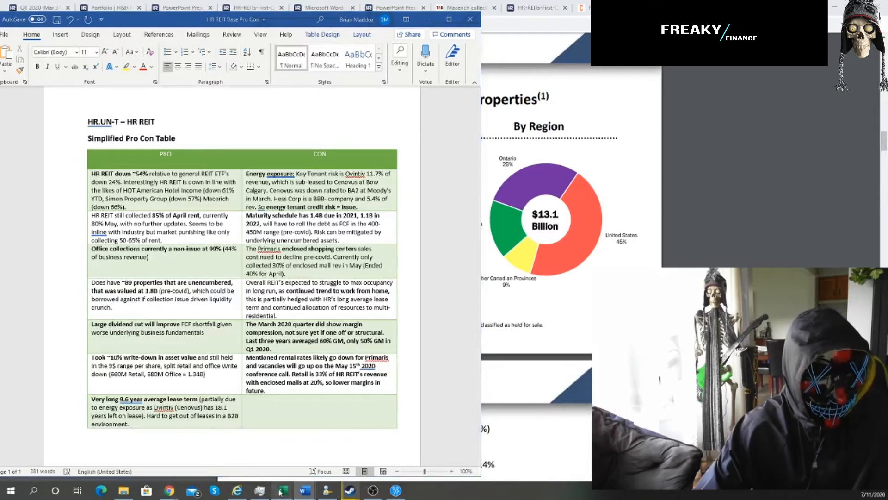
pyautogui.click(281, 490)
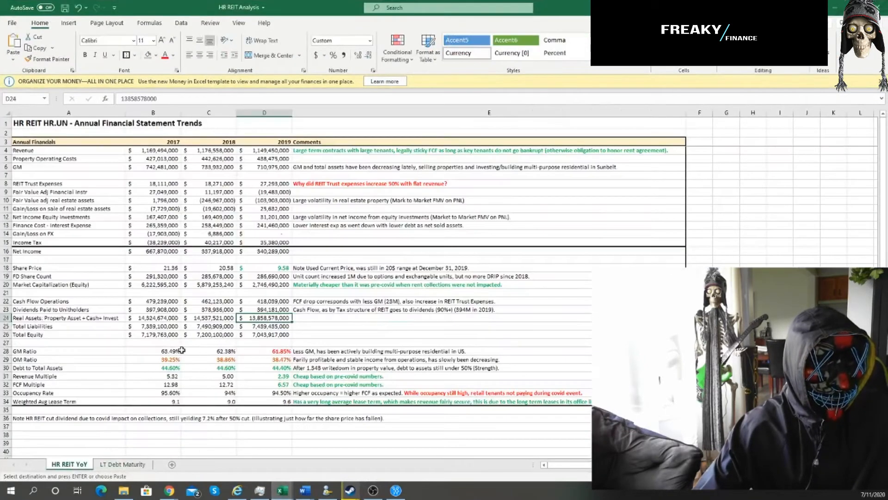
pyautogui.click(264, 310)
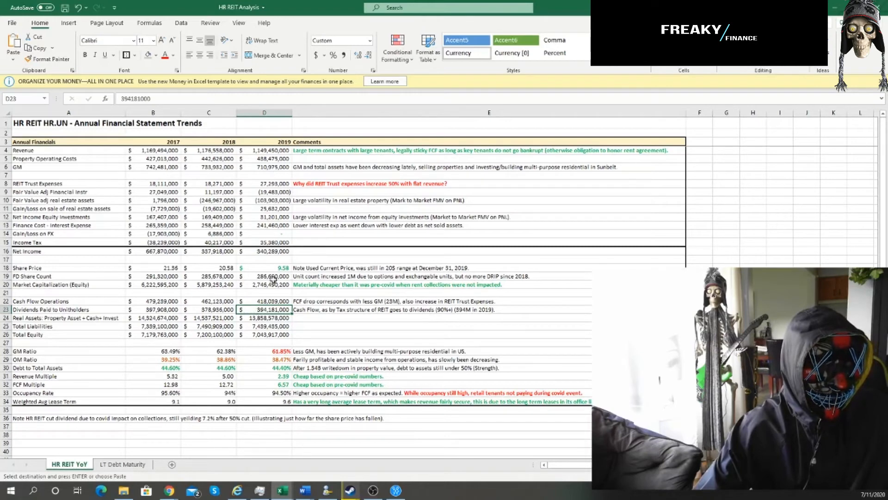
pyautogui.click(263, 301)
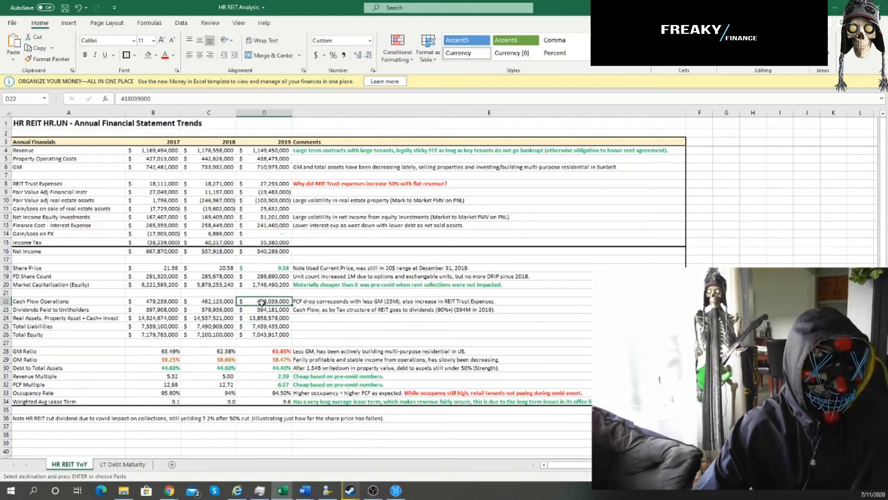
pyautogui.click(264, 309)
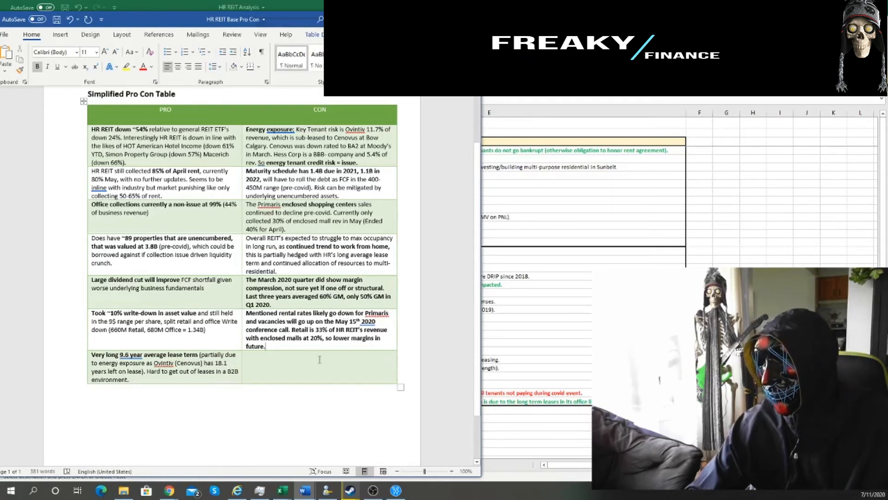
pyautogui.moveTo(356, 344)
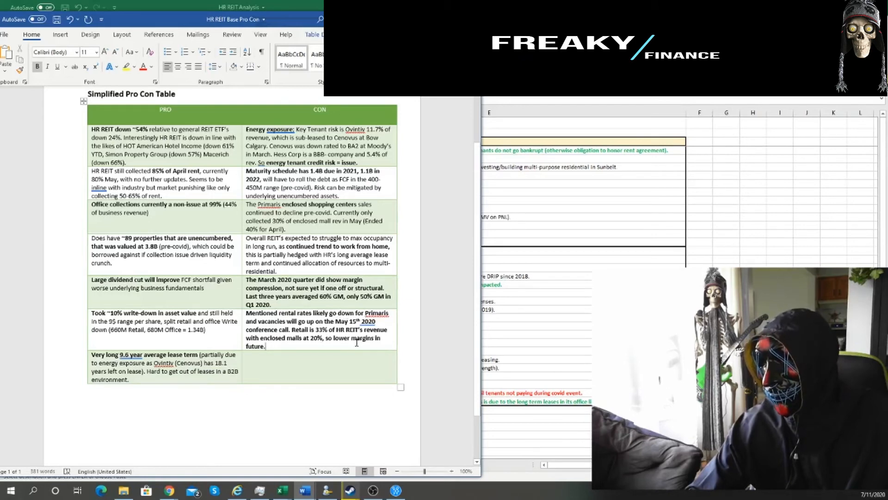